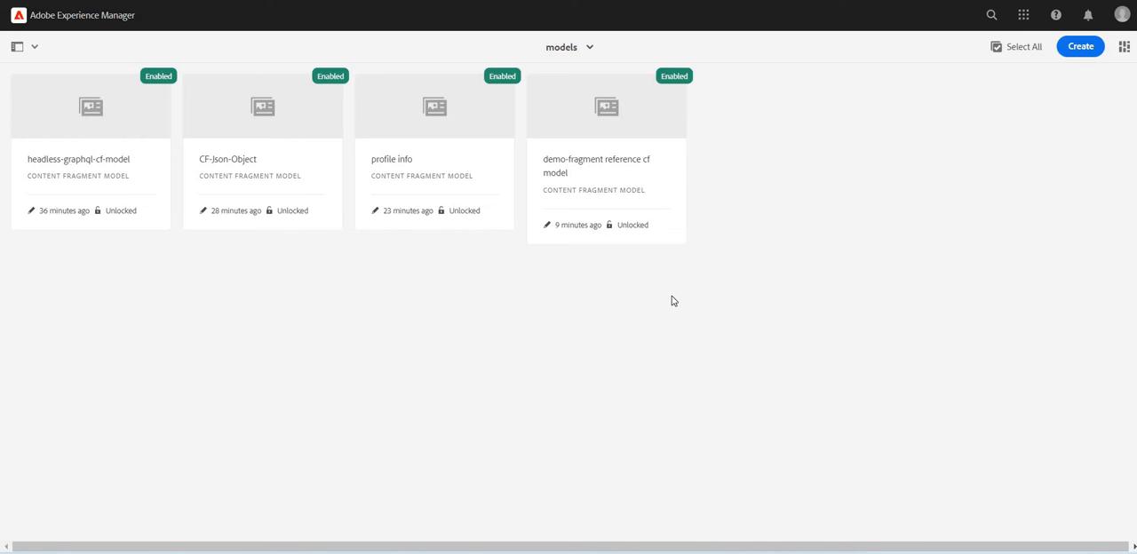
{"action": "mouse_move", "coordinate": [1080, 46]}
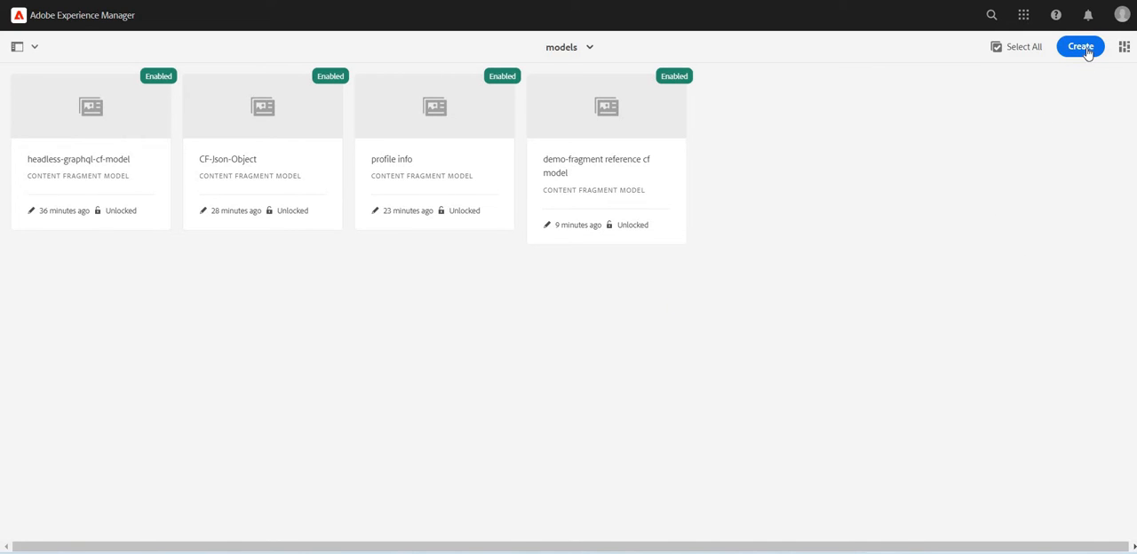
Create an enabled content fragment model titled 'multitext cf model' in the models folder.
{"action": "left_click", "coordinate": [1079, 46]}
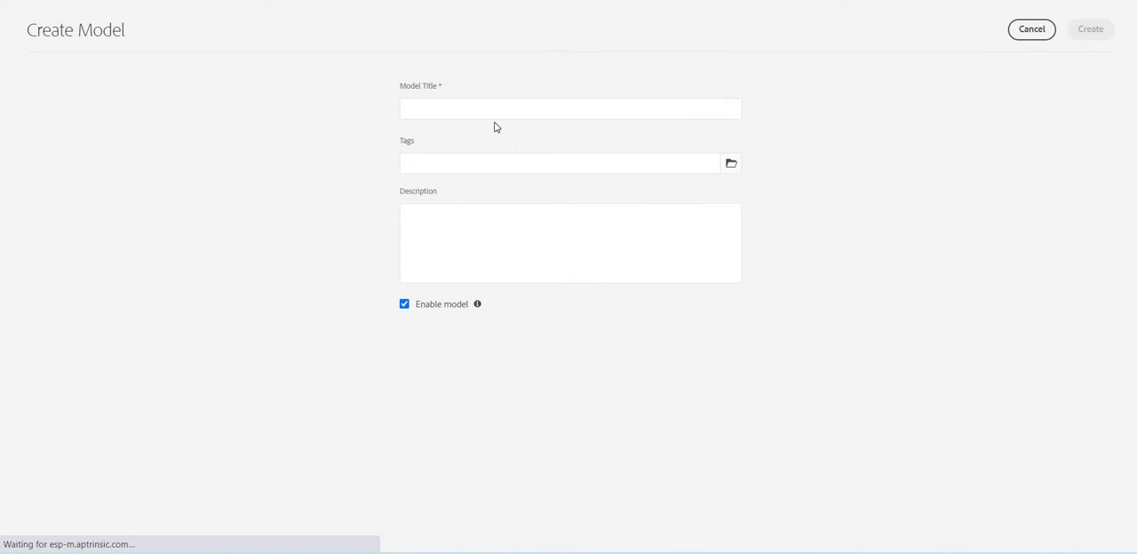
{"action": "left_click", "coordinate": [569, 109]}
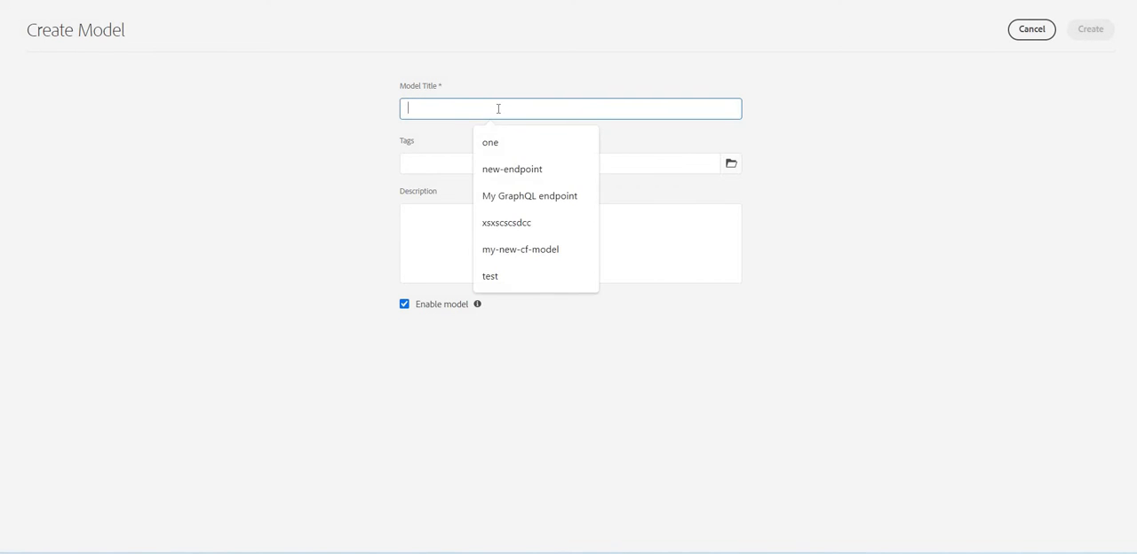
{"action": "type", "text": "multi"}
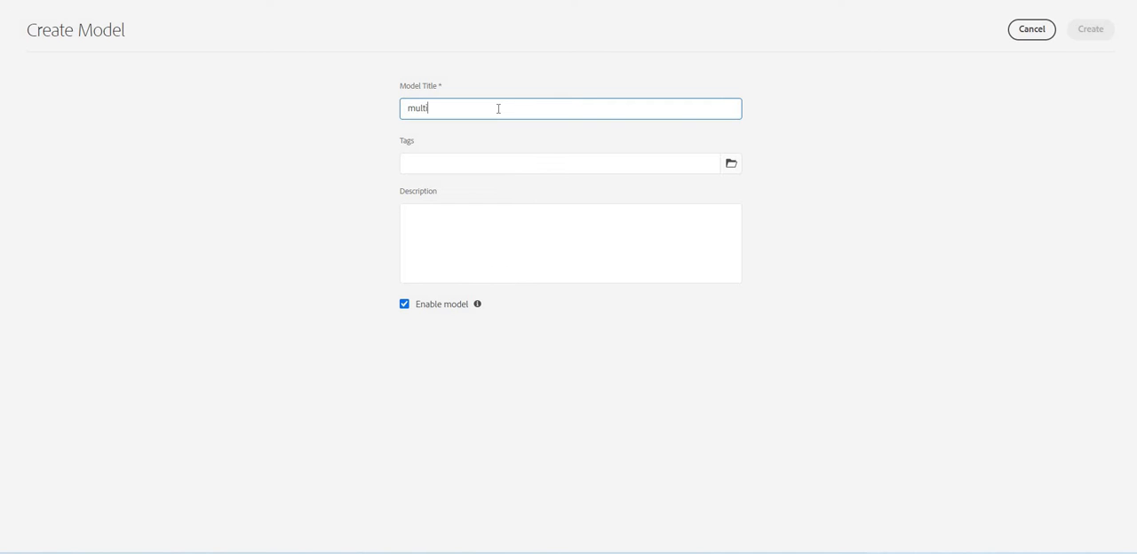
{"action": "type", "text": "i"}
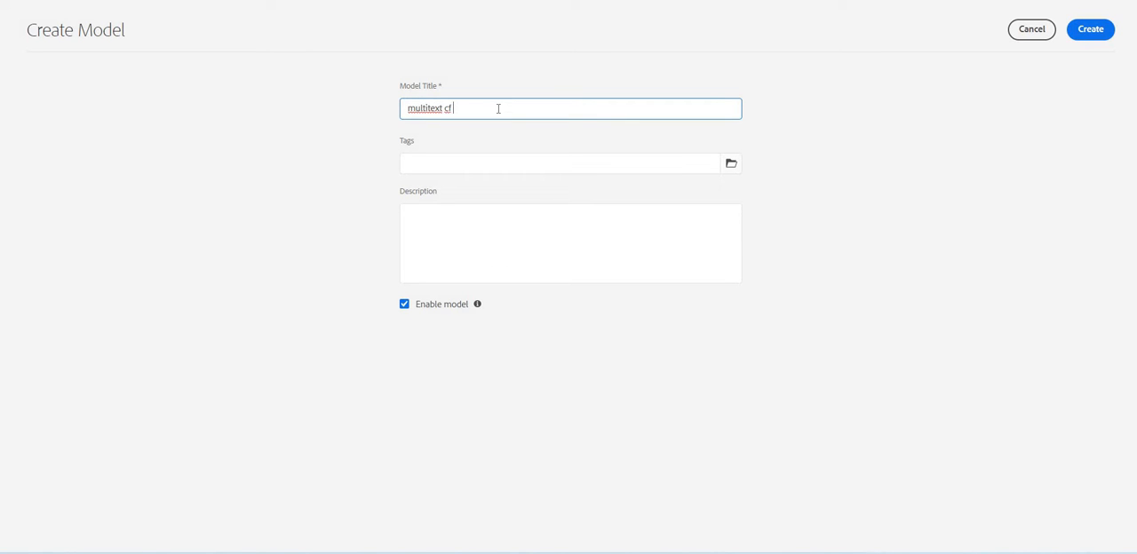
{"action": "type", "text": "model"}
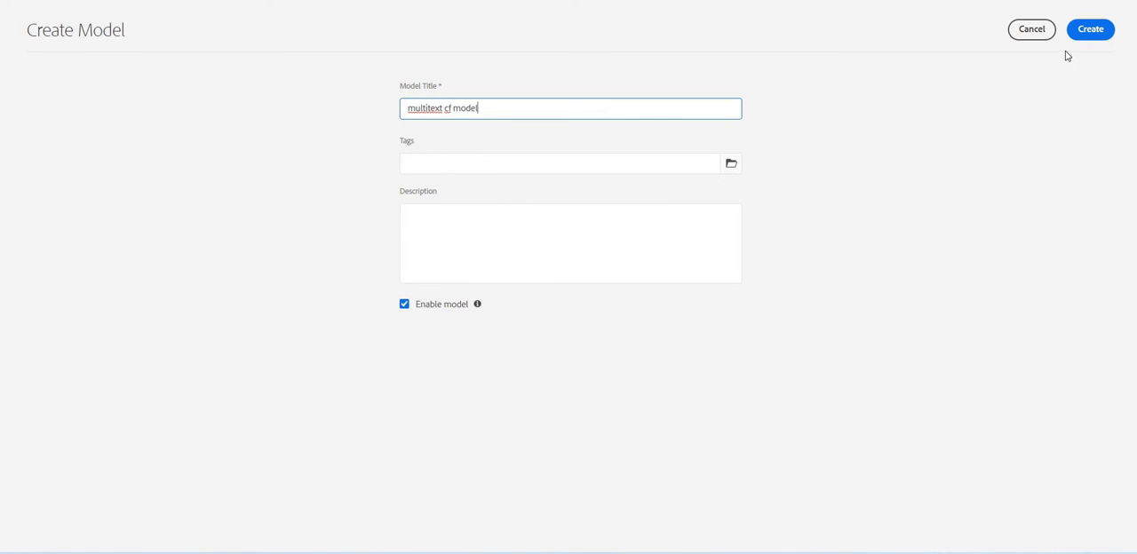
{"action": "left_click", "coordinate": [1090, 28]}
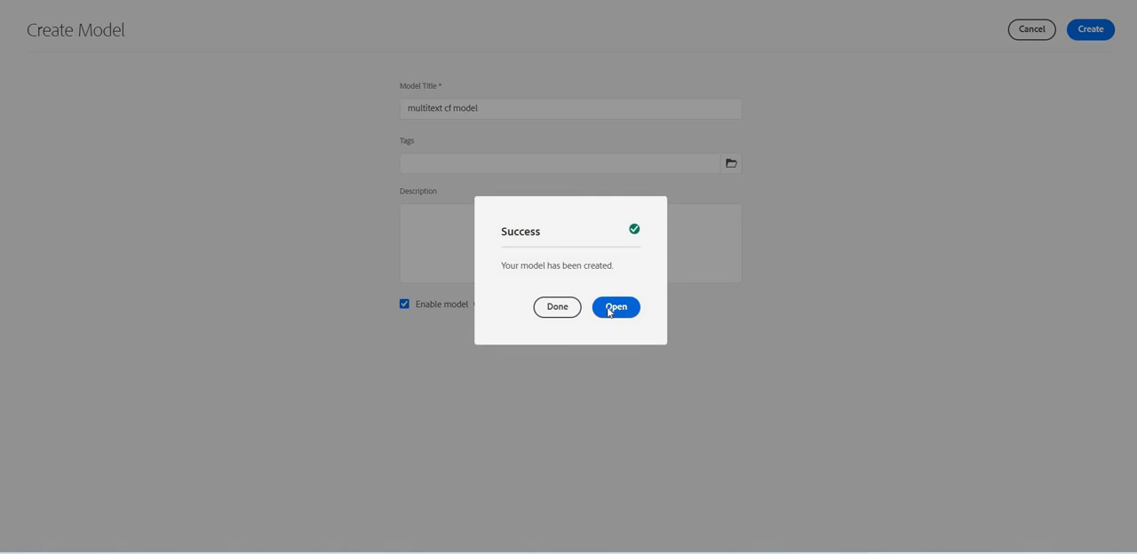
Open the new model and add a Multi line text field labelled 'my multiline text'.
{"action": "left_click", "coordinate": [614, 305]}
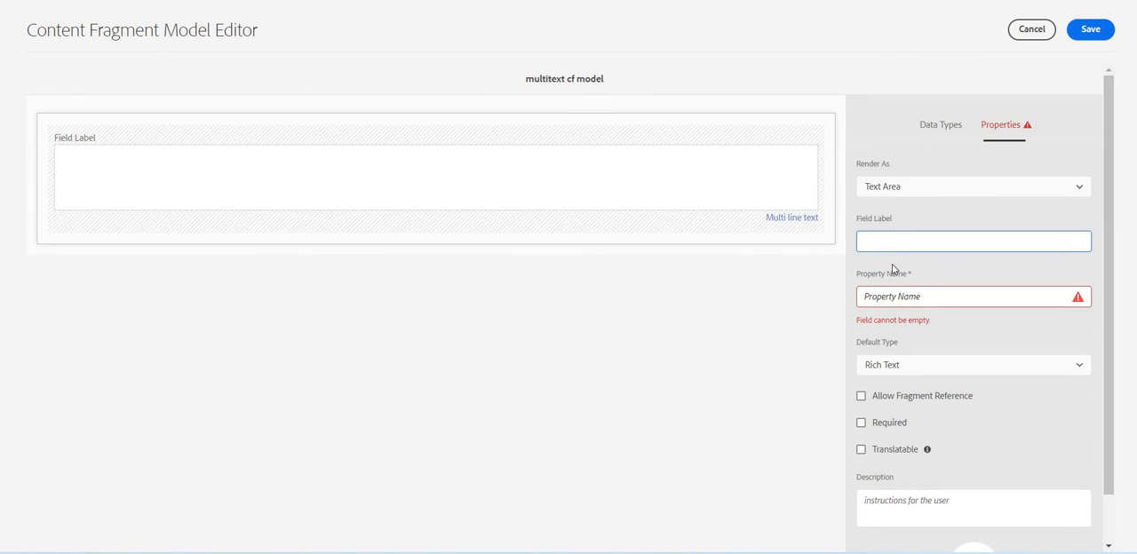
{"action": "type", "text": "my mu"}
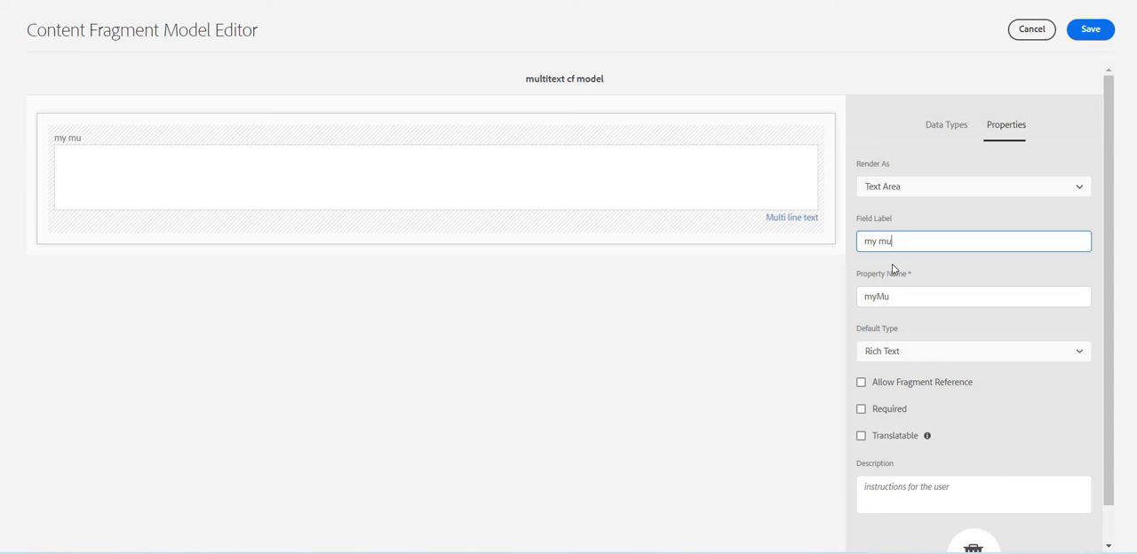
{"action": "type", "text": "ltiline"}
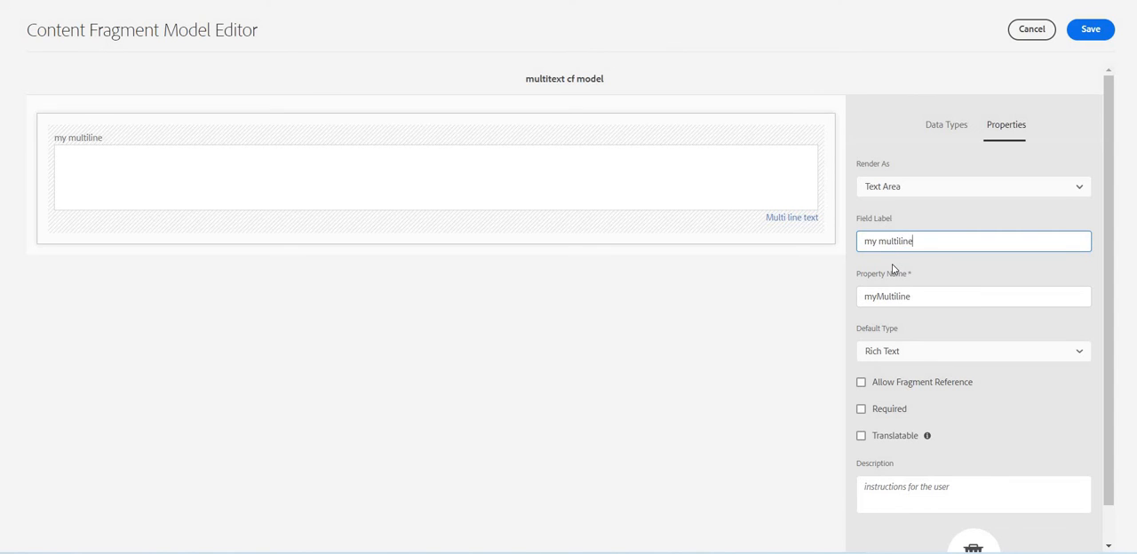
{"action": "type", "text": "text"}
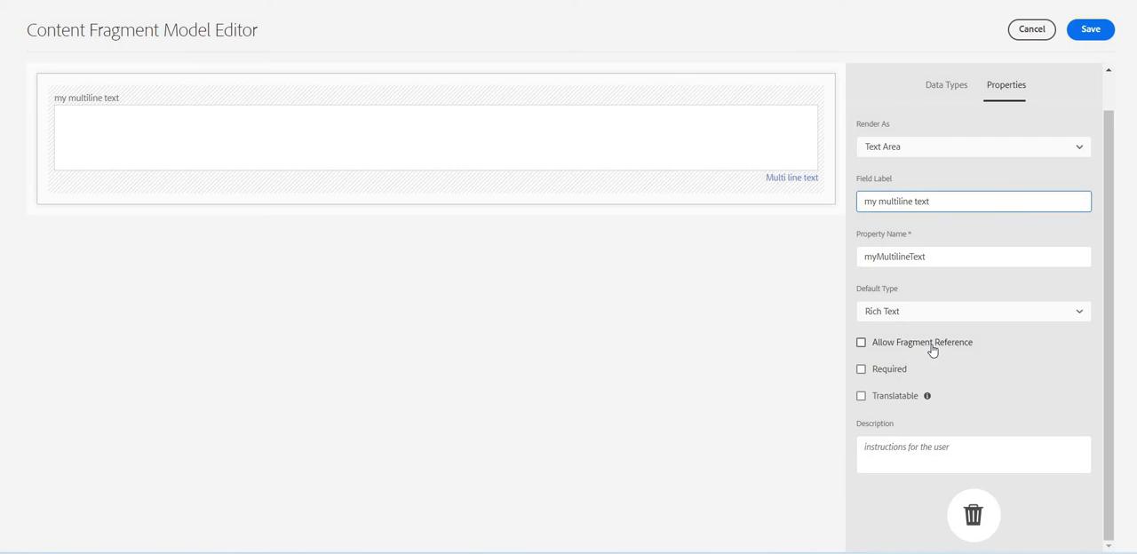
{"action": "mouse_move", "coordinate": [187, 132]}
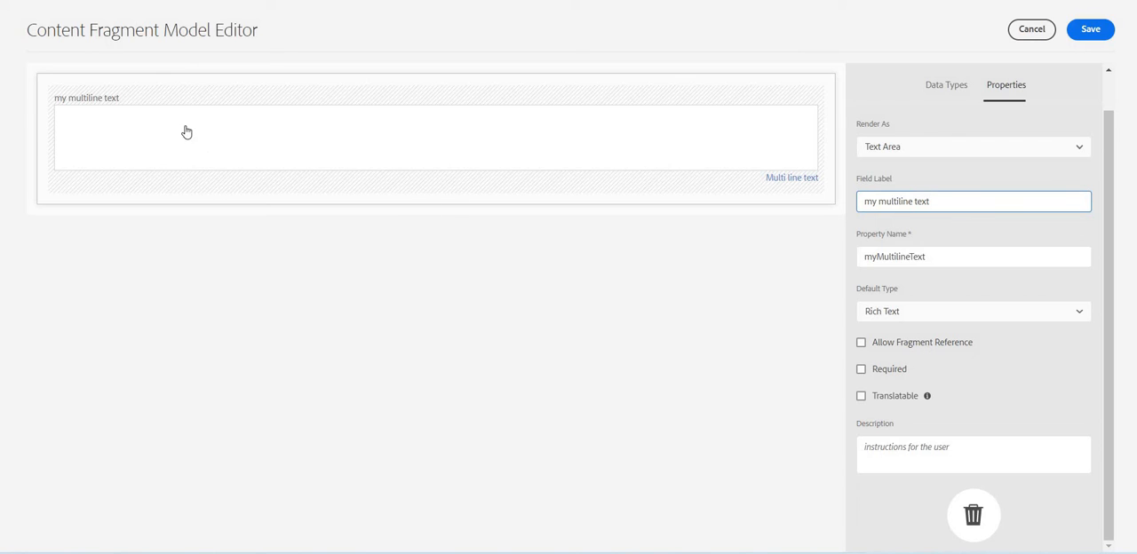
{"action": "mouse_move", "coordinate": [821, 355]}
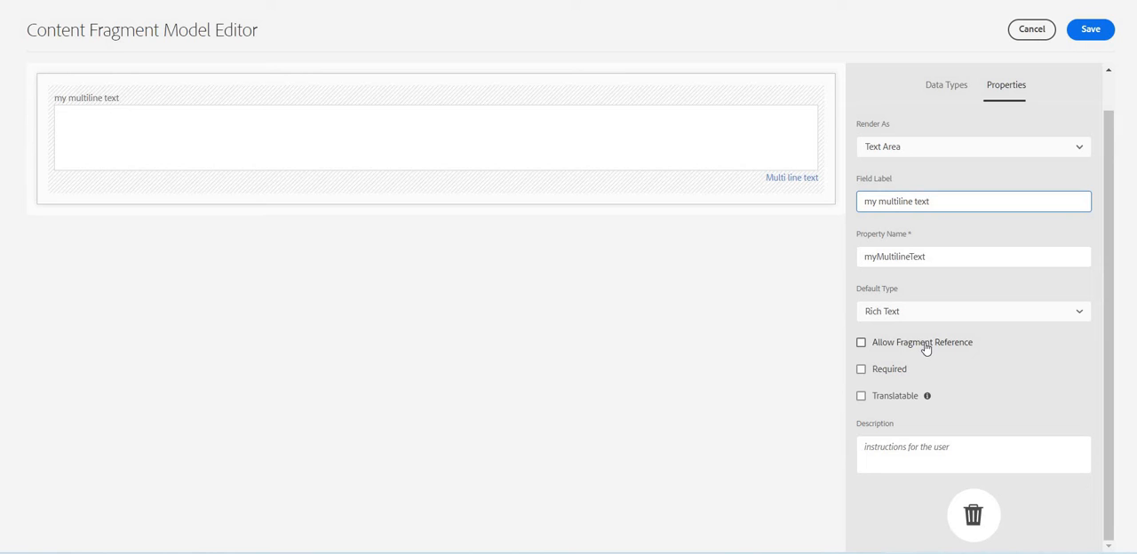
Enable Allow Fragment Reference on the field, restricted to the profile info model.
{"action": "left_click", "coordinate": [860, 341]}
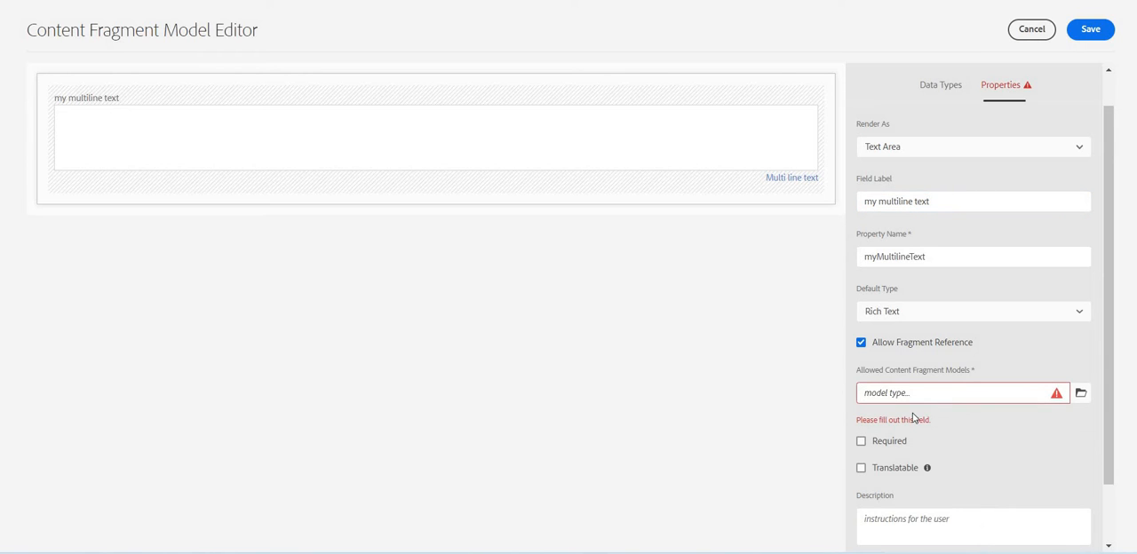
{"action": "mouse_move", "coordinate": [1091, 420]}
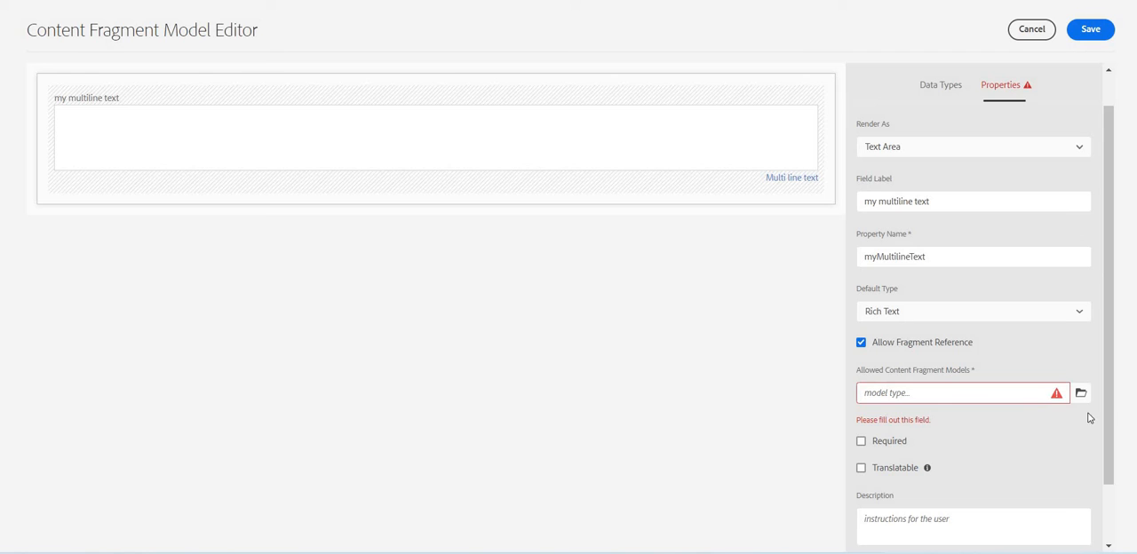
{"action": "left_click", "coordinate": [1079, 393]}
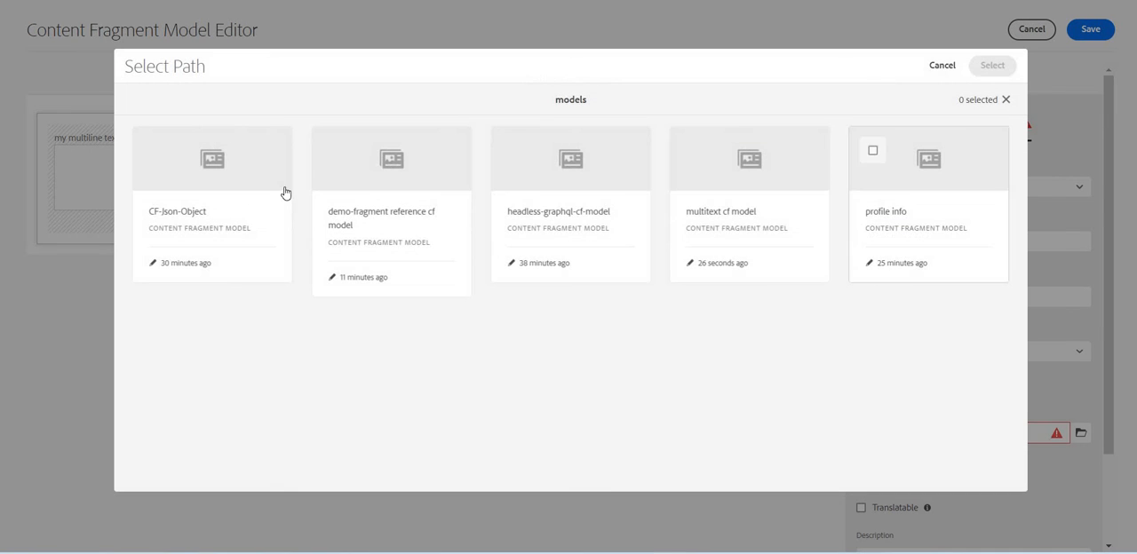
{"action": "mouse_move", "coordinate": [866, 172]}
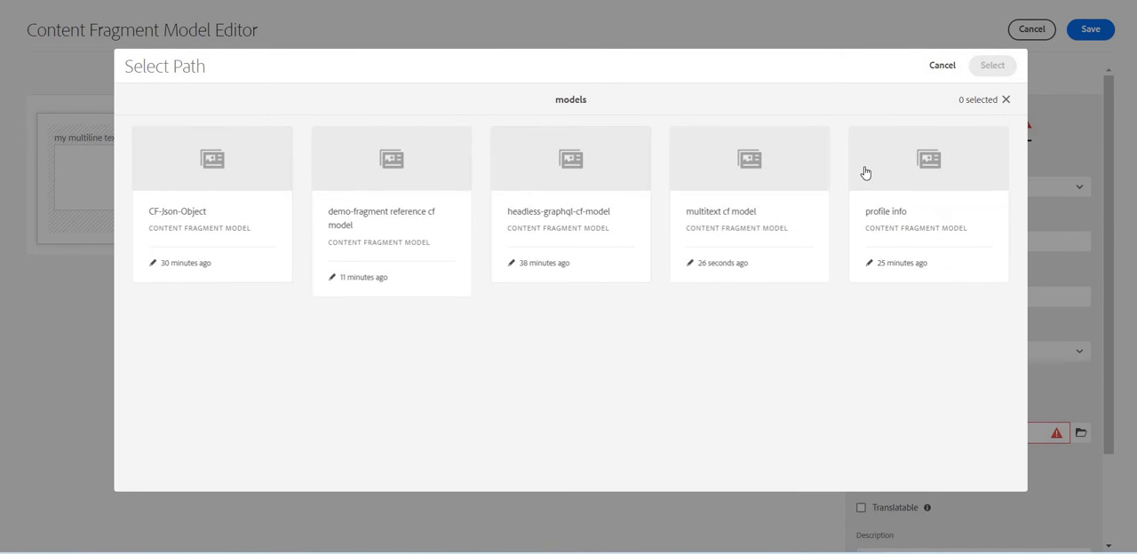
{"action": "left_click", "coordinate": [927, 204]}
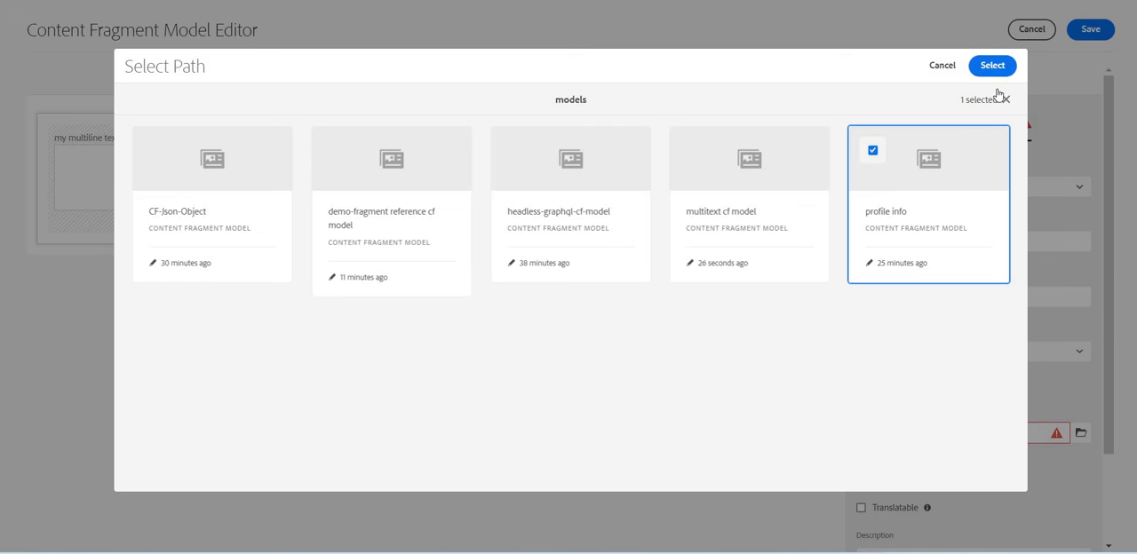
{"action": "left_click", "coordinate": [991, 64]}
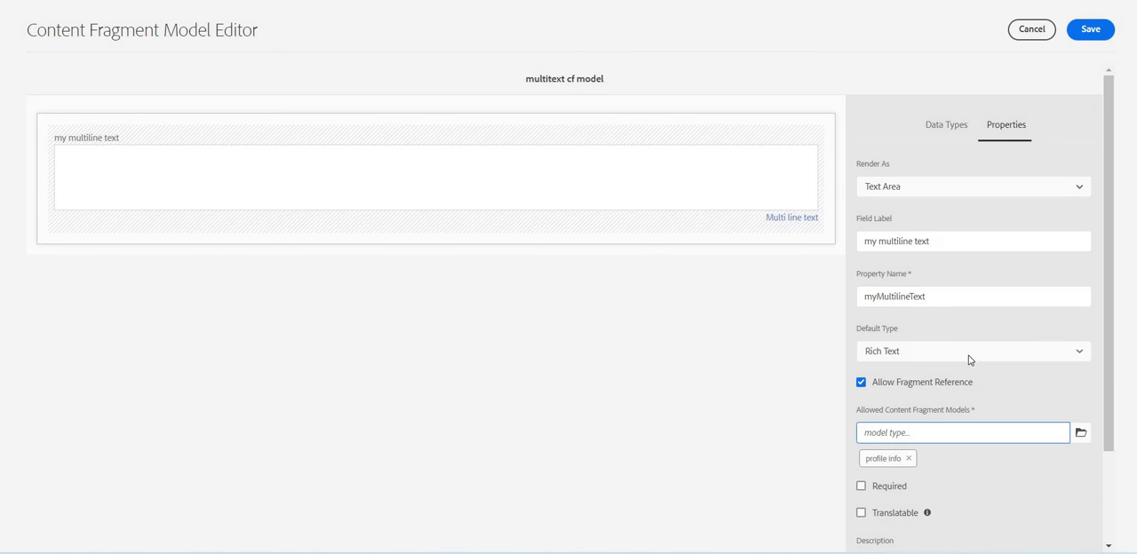
{"action": "scroll", "scroll_direction": "down", "scroll_amount": 3}
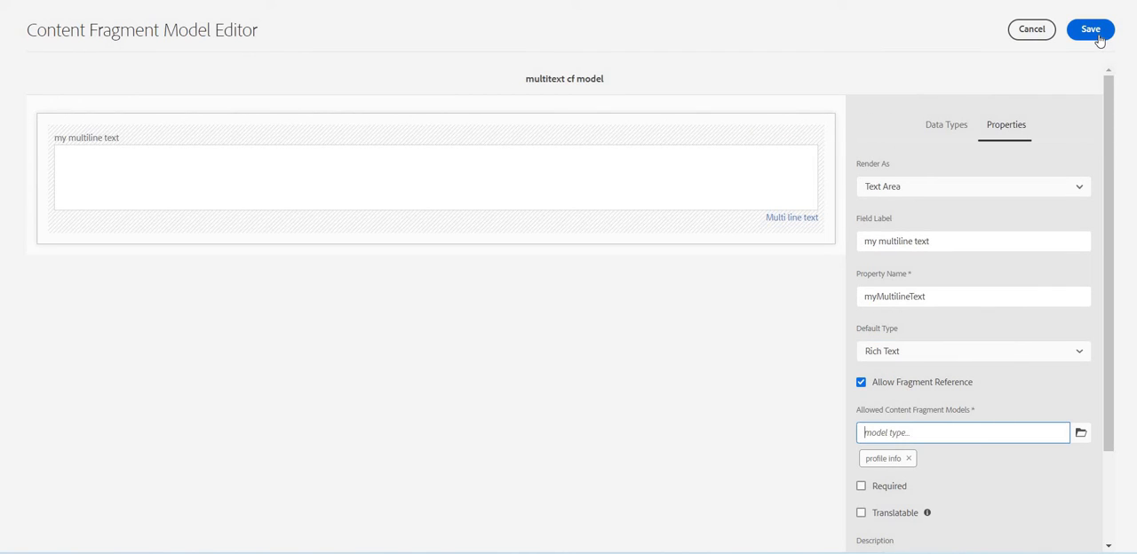
Save the model and navigate via Assets > Files to the headless-cf-demo folder.
{"action": "left_click", "coordinate": [1090, 29]}
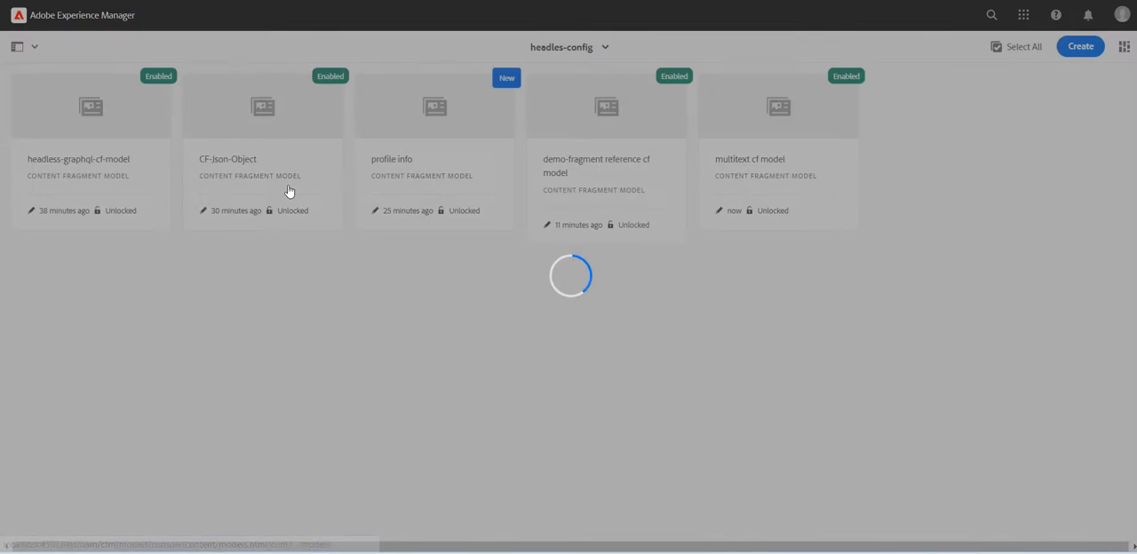
{"action": "left_click", "coordinate": [16, 46]}
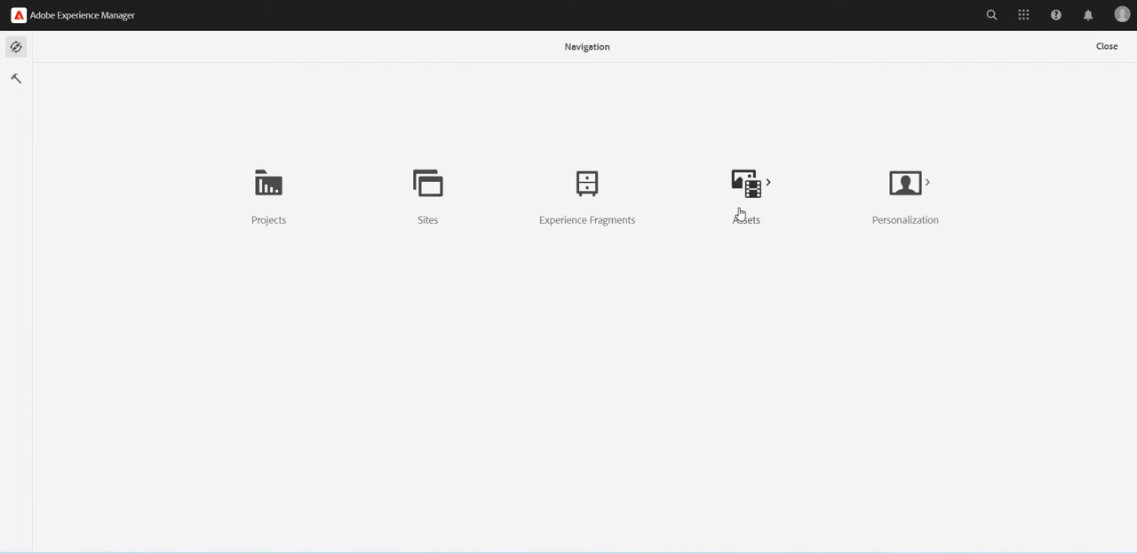
{"action": "left_click", "coordinate": [746, 185]}
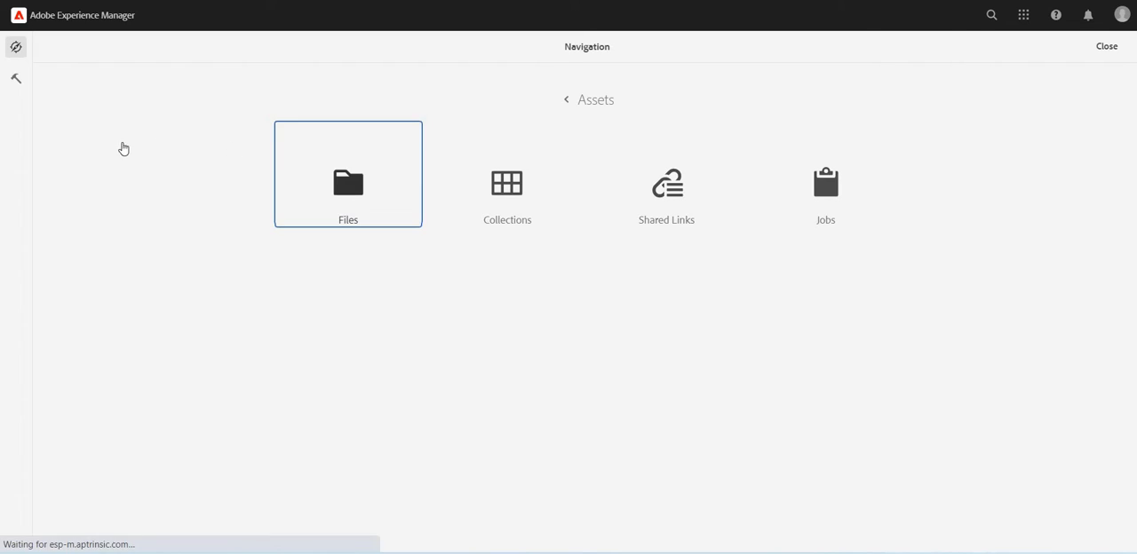
{"action": "left_click", "coordinate": [348, 174]}
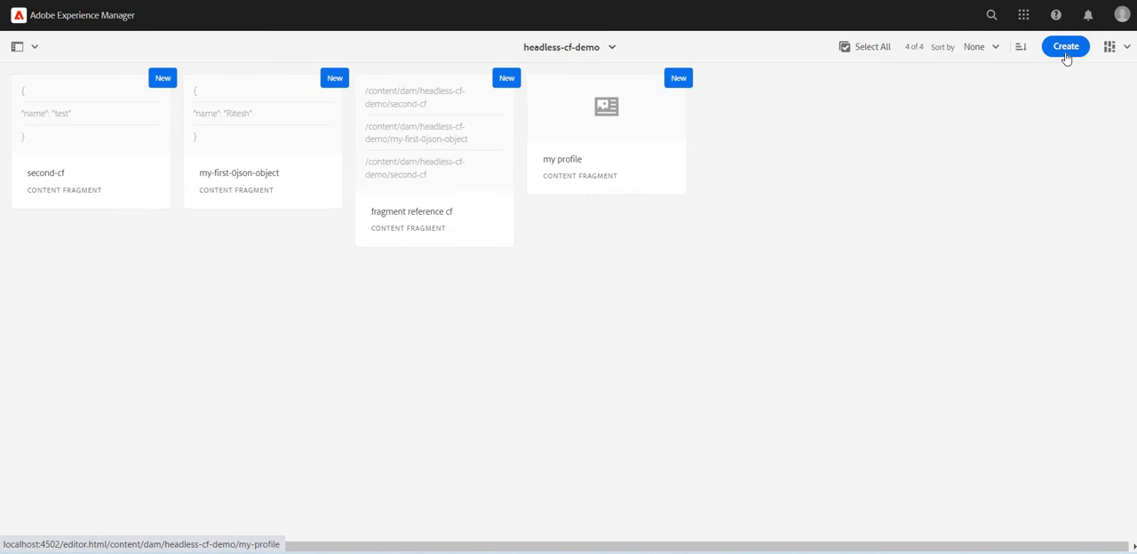
Create a content fragment from multitext cf model titled 'fragment reference multi line cf'.
{"action": "left_click", "coordinate": [1065, 46]}
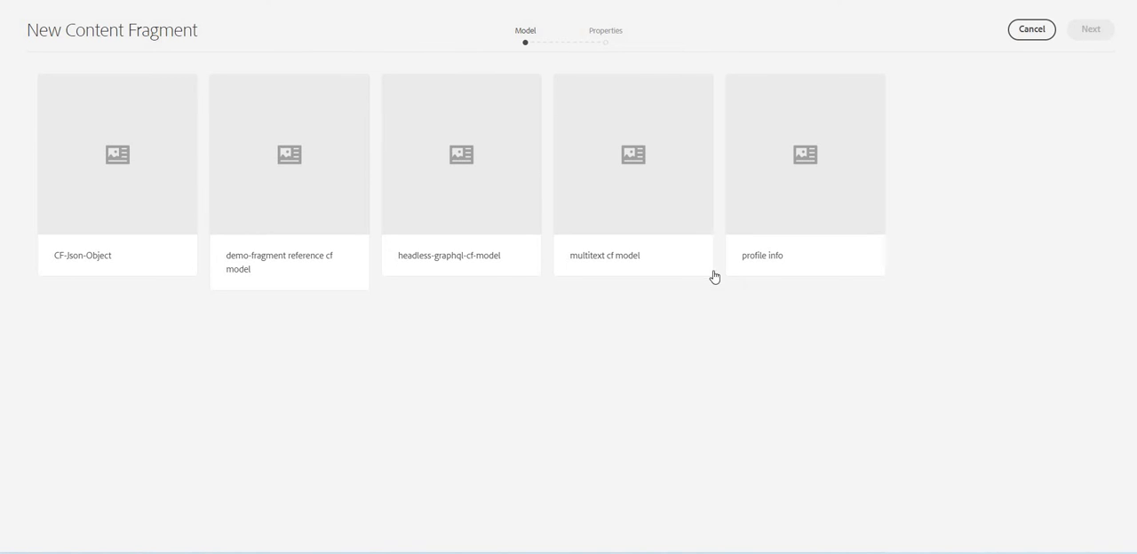
{"action": "mouse_move", "coordinate": [577, 99]}
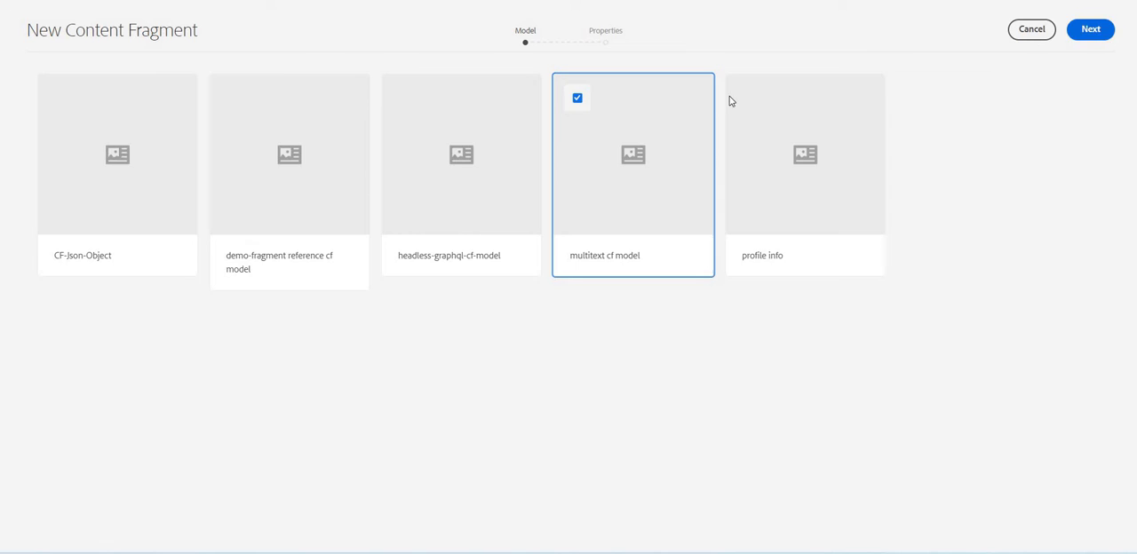
{"action": "left_click", "coordinate": [1090, 28]}
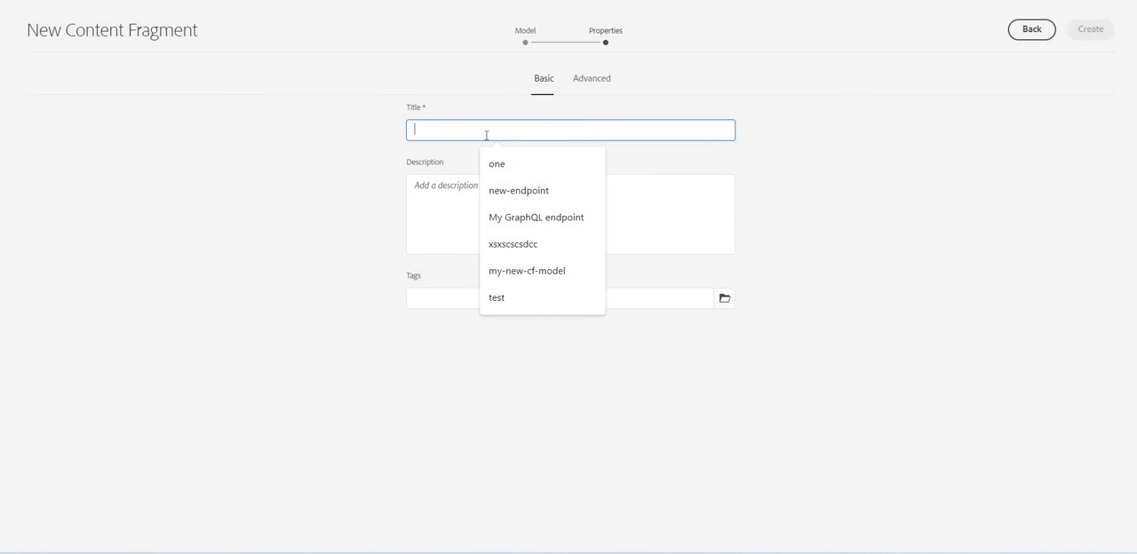
{"action": "type", "text": "fragment refe"}
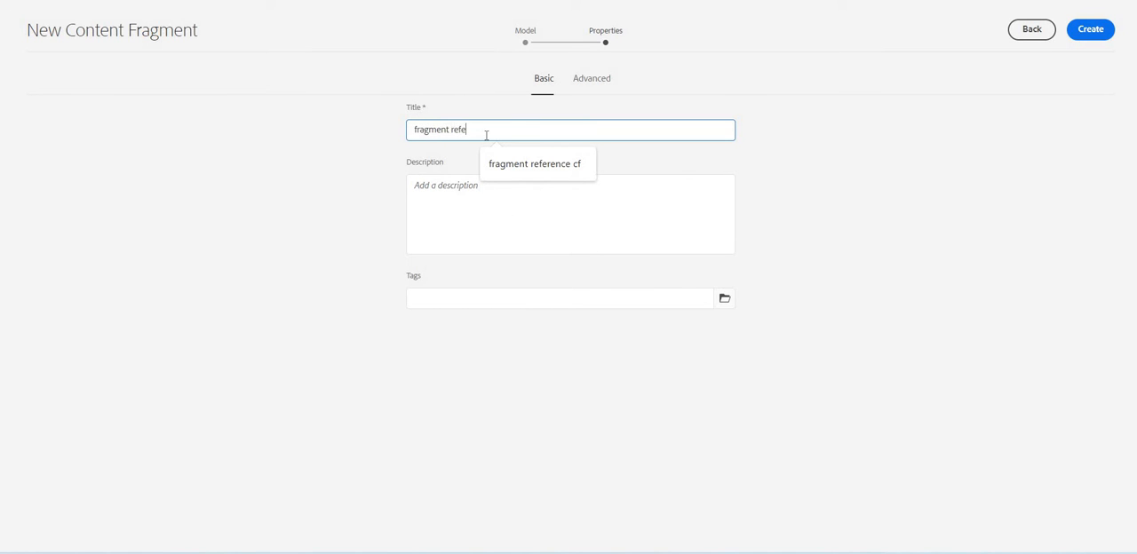
{"action": "type", "text": "rence.mu"}
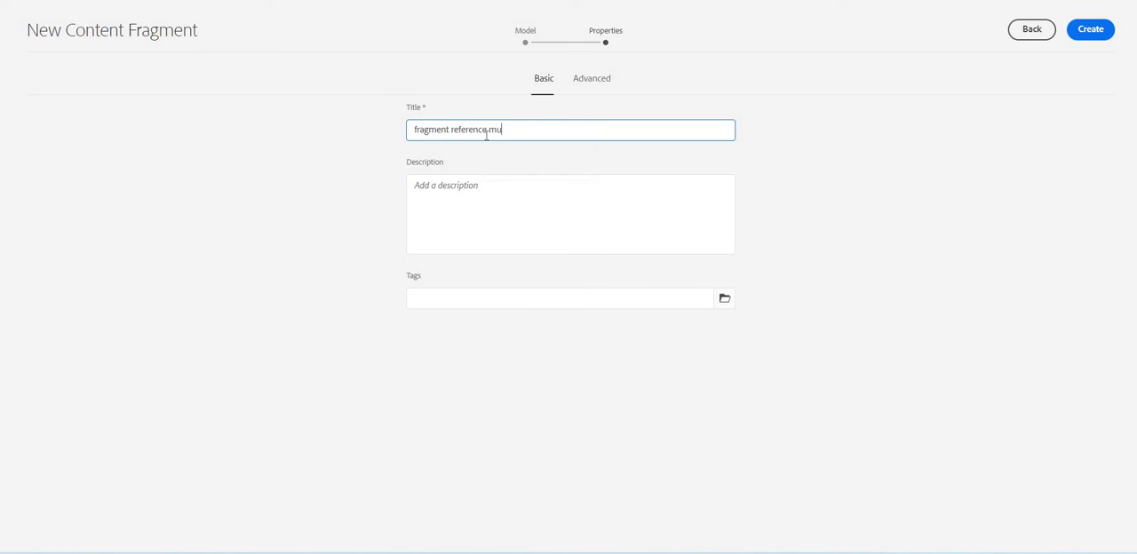
{"action": "type", "text": "lti line cf"}
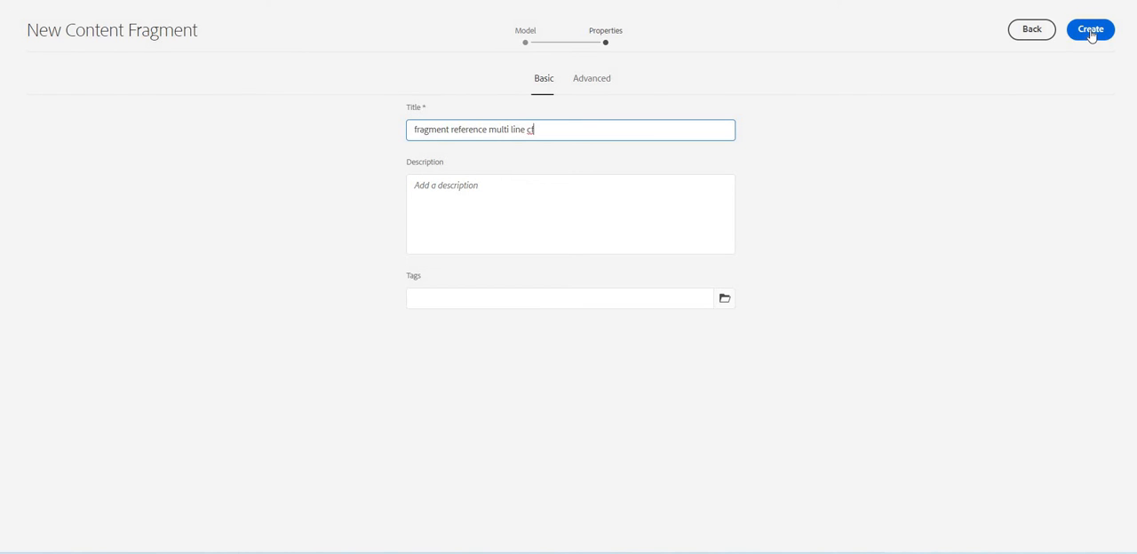
{"action": "left_click", "coordinate": [1090, 28]}
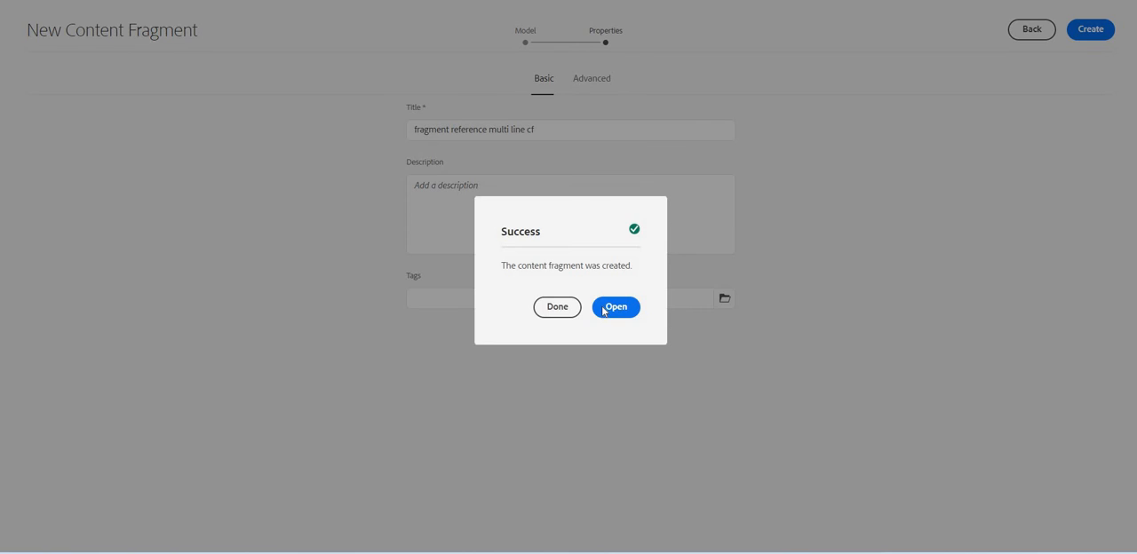
Open the new fragment and enter 'My unique text' in its multiline field.
{"action": "left_click", "coordinate": [614, 305]}
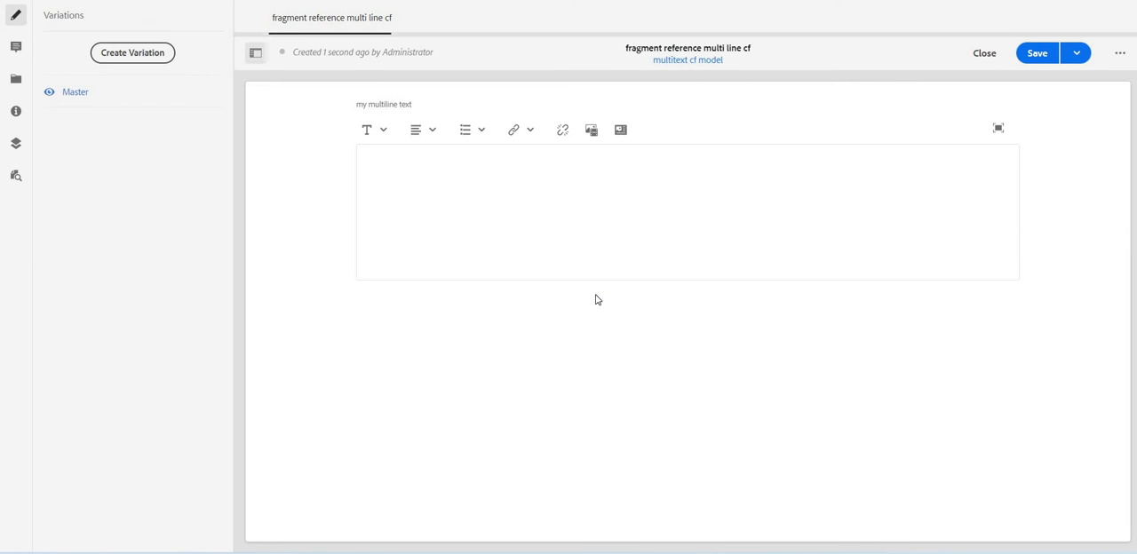
{"action": "mouse_move", "coordinate": [619, 131]}
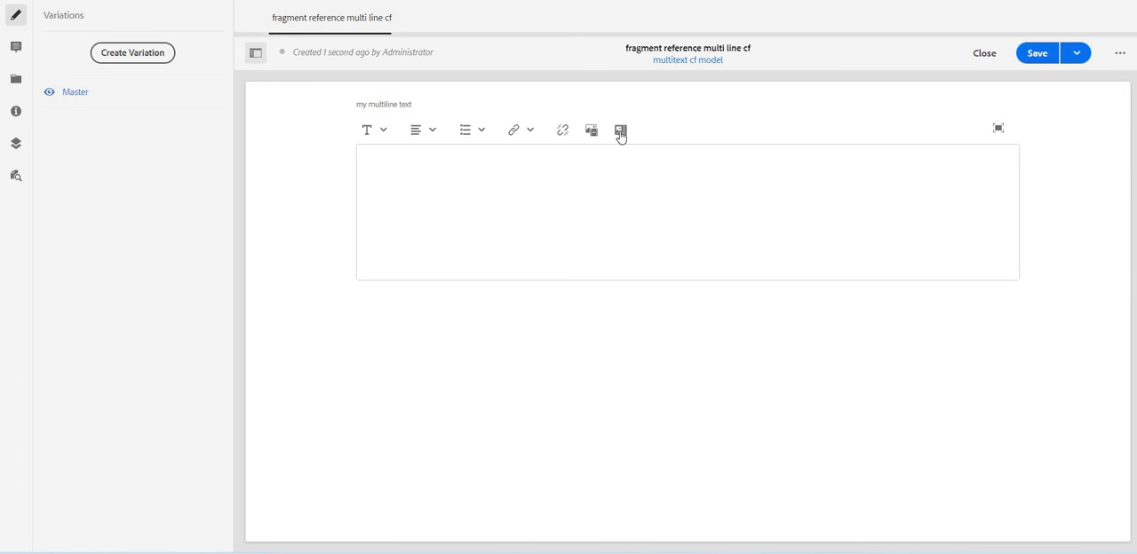
{"action": "mouse_move", "coordinate": [620, 130]}
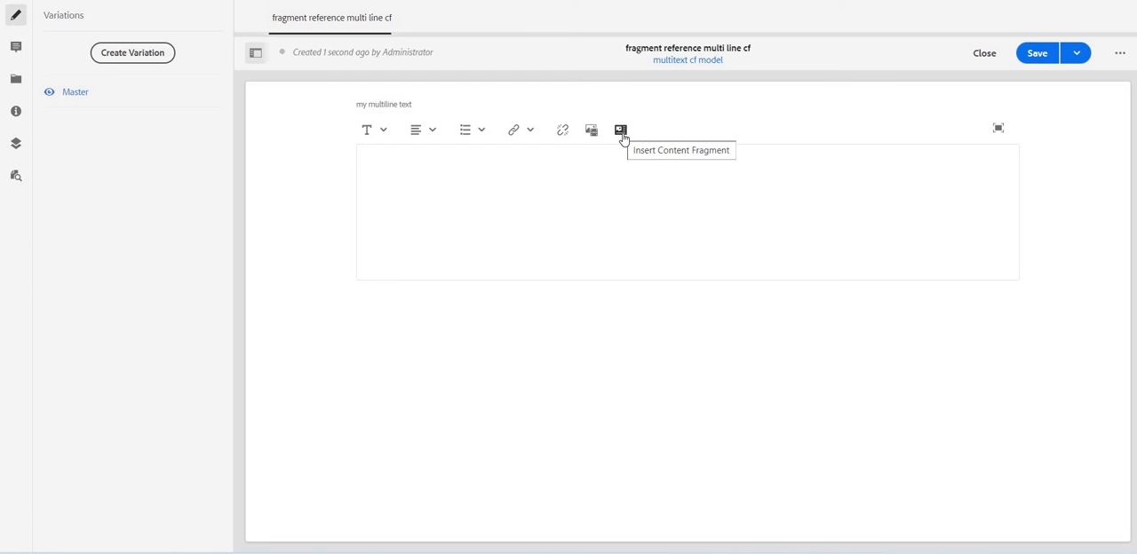
{"action": "mouse_move", "coordinate": [541, 168]}
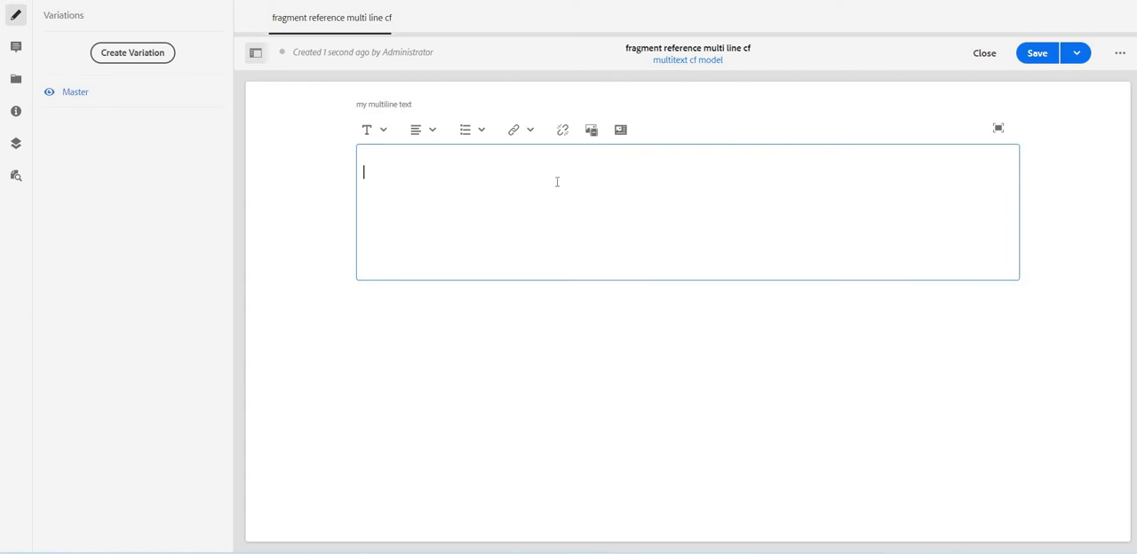
{"action": "mouse_move", "coordinate": [597, 146]}
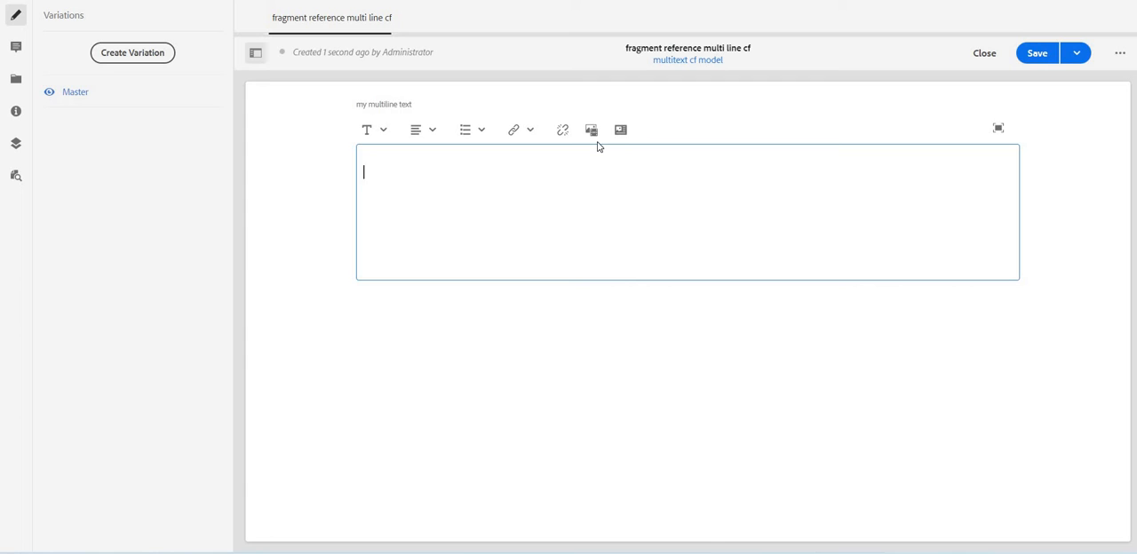
{"action": "type", "text": "My un"}
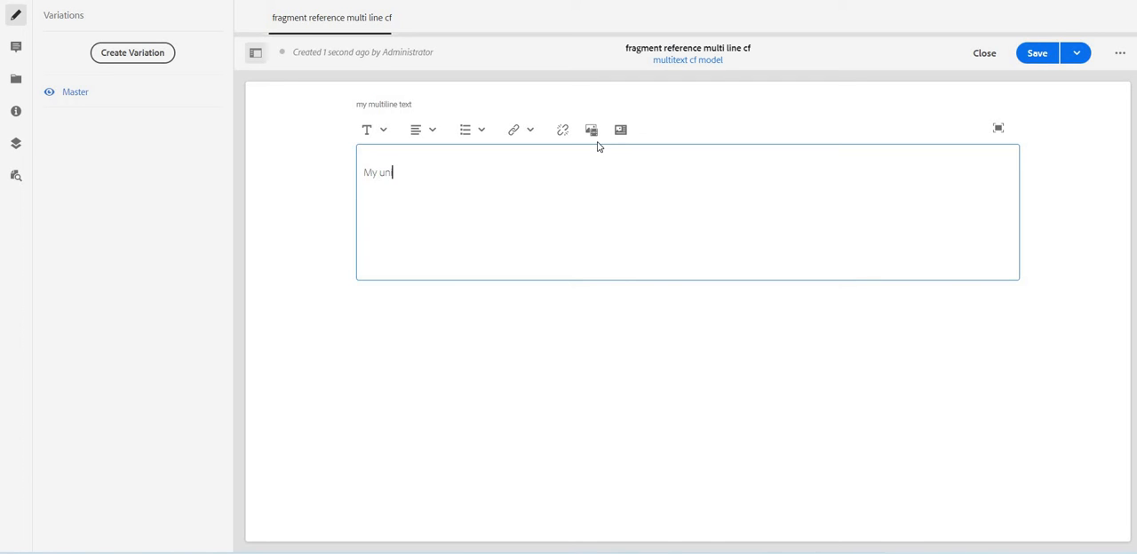
{"action": "type", "text": "ique text"}
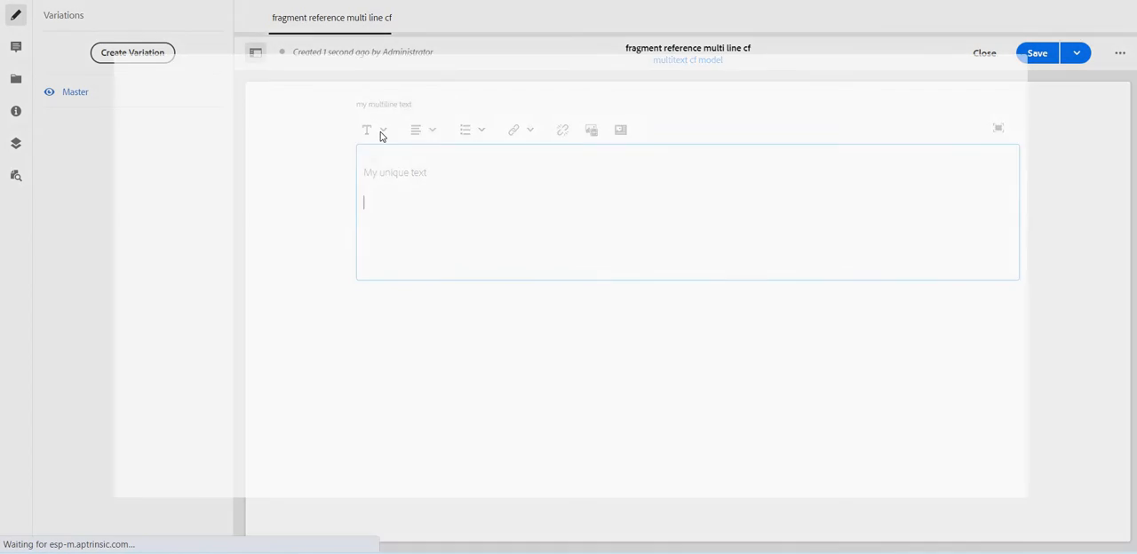
Insert a reference to the 'my profile' fragment from headless-cf-demo below the text.
{"action": "left_click", "coordinate": [590, 131]}
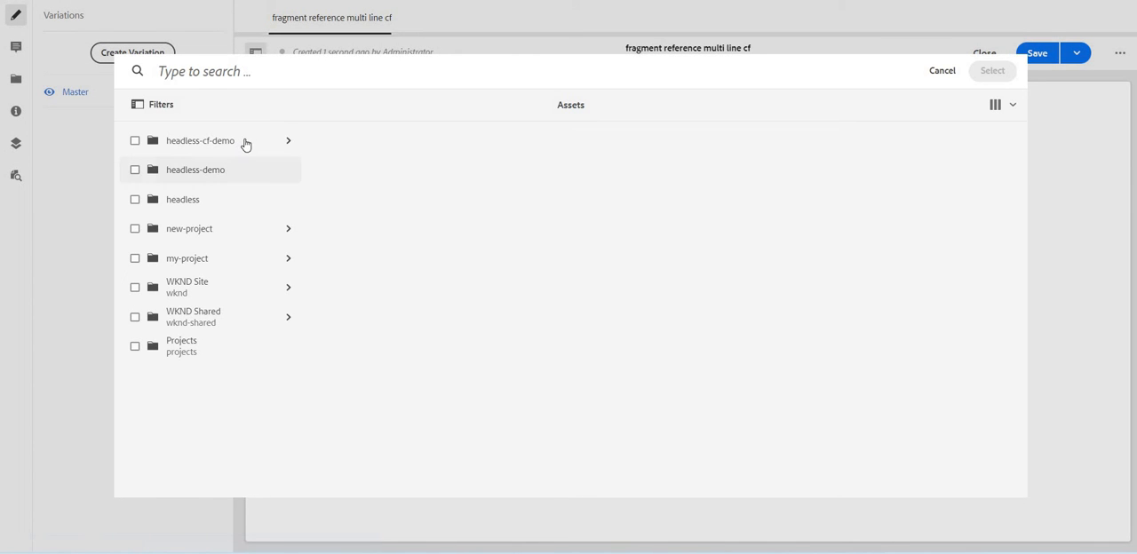
{"action": "left_click", "coordinate": [199, 140]}
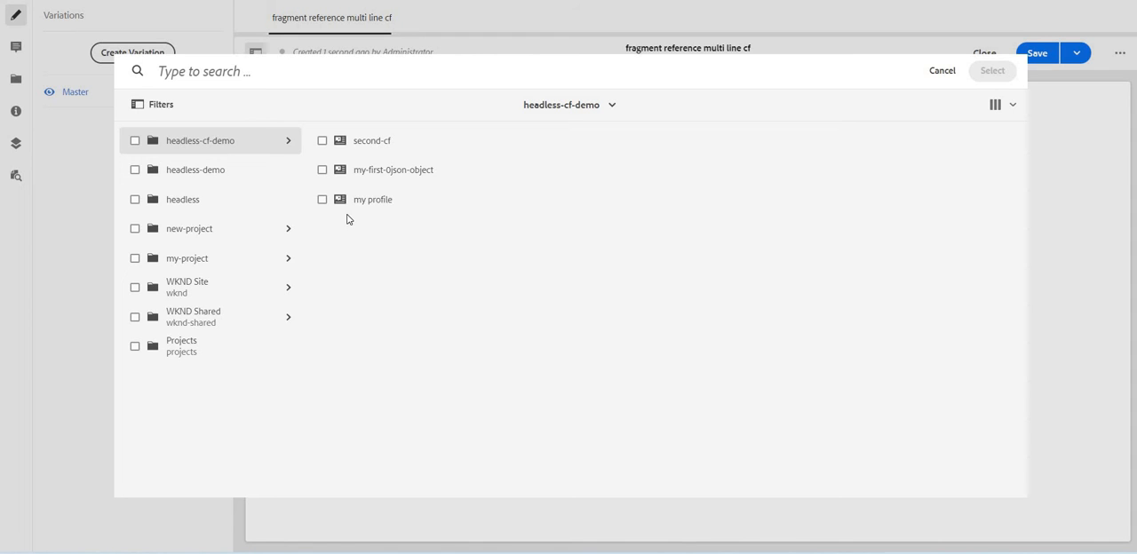
{"action": "mouse_move", "coordinate": [370, 199]}
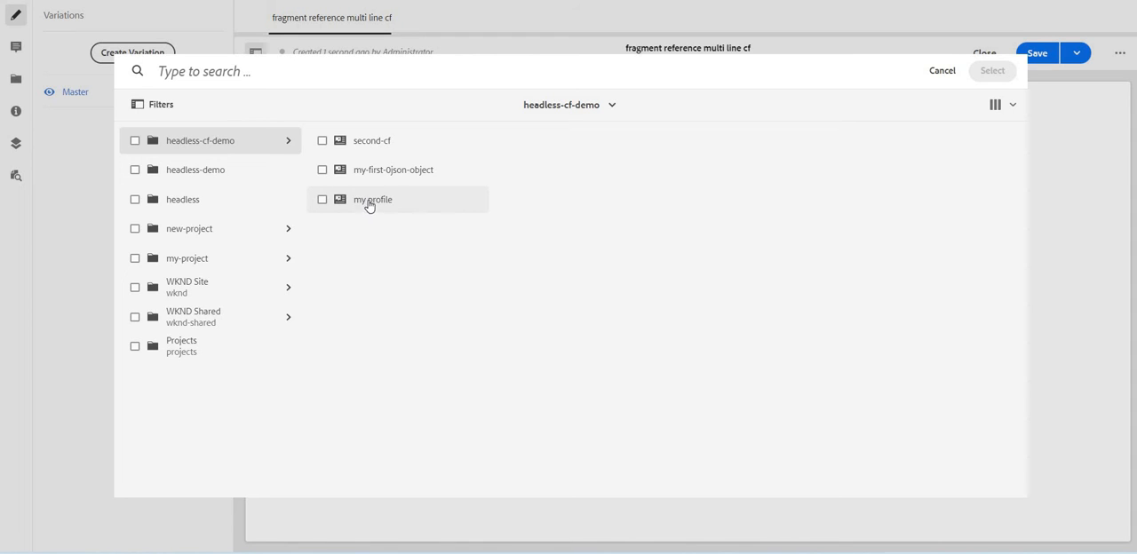
{"action": "mouse_move", "coordinate": [245, 158]}
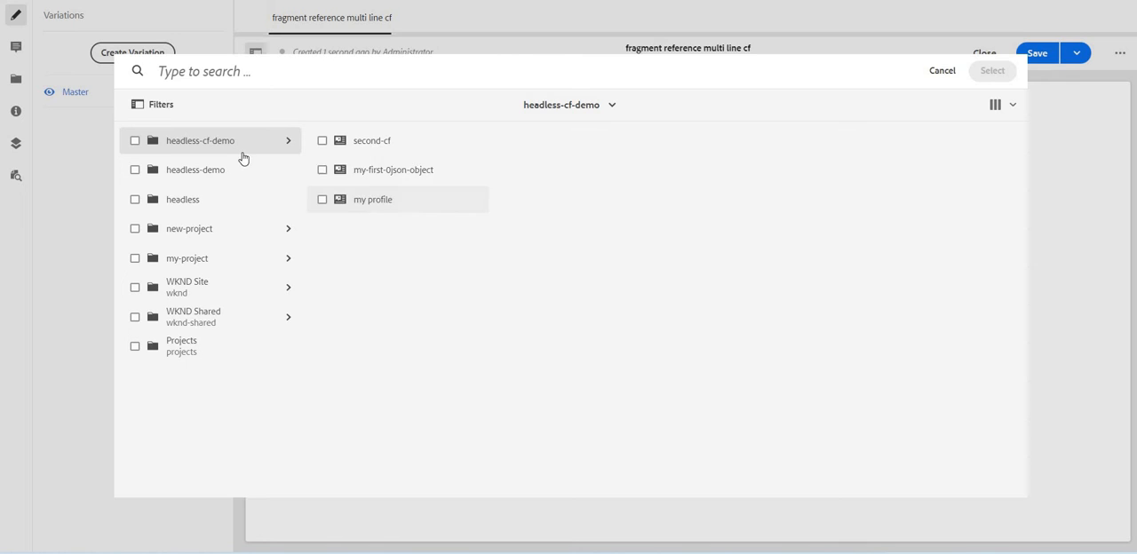
{"action": "mouse_move", "coordinate": [387, 183]}
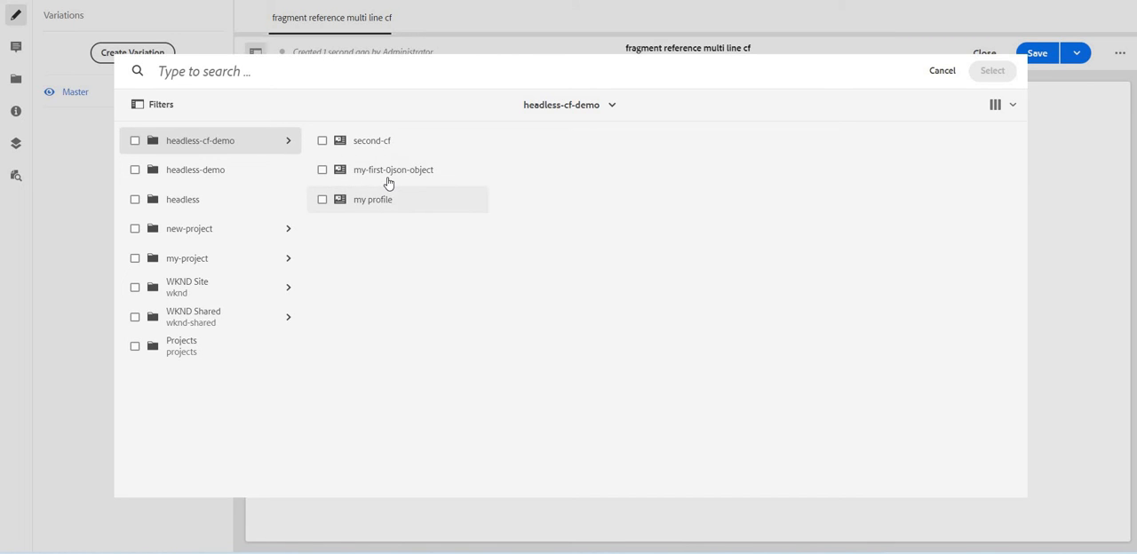
{"action": "mouse_move", "coordinate": [394, 170]}
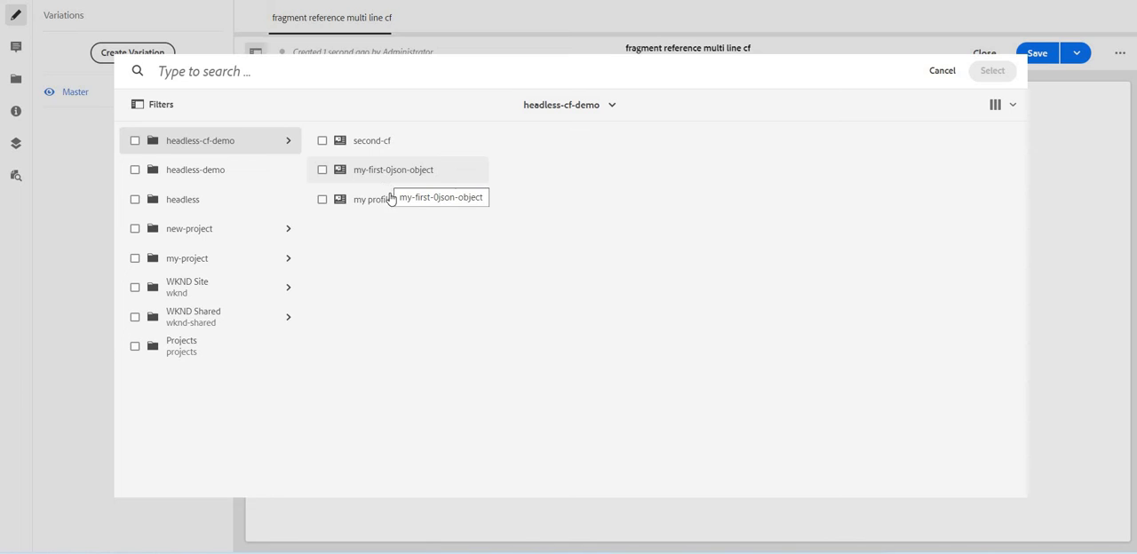
{"action": "mouse_move", "coordinate": [369, 224]}
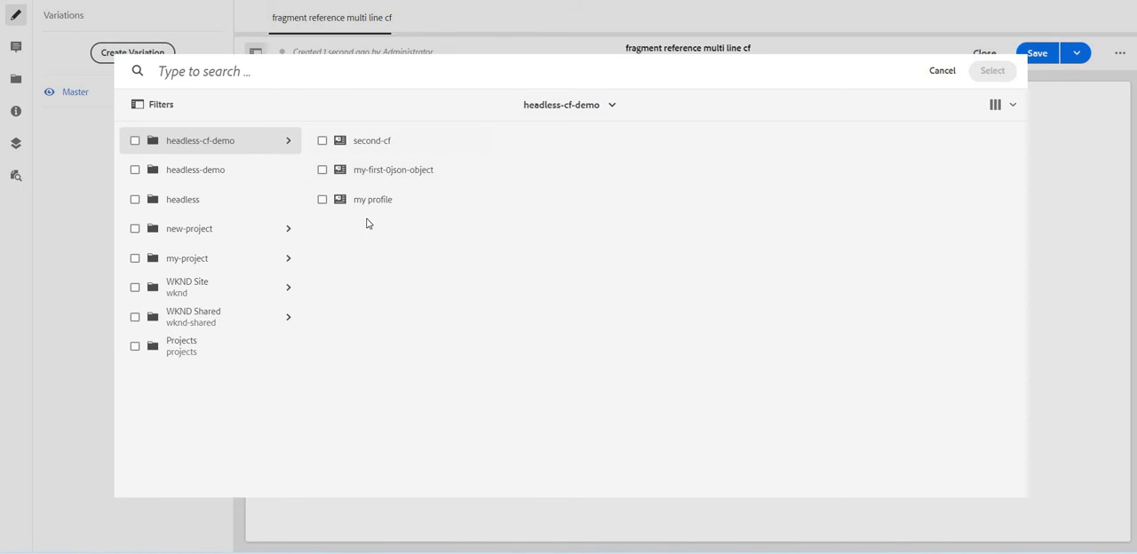
{"action": "mouse_move", "coordinate": [329, 192]}
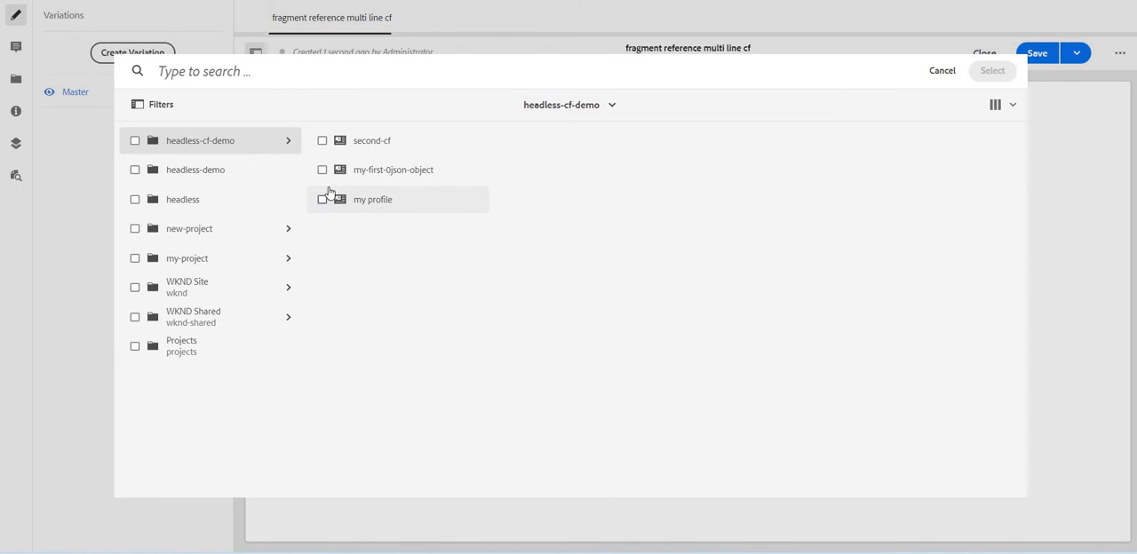
{"action": "left_click", "coordinate": [321, 171]}
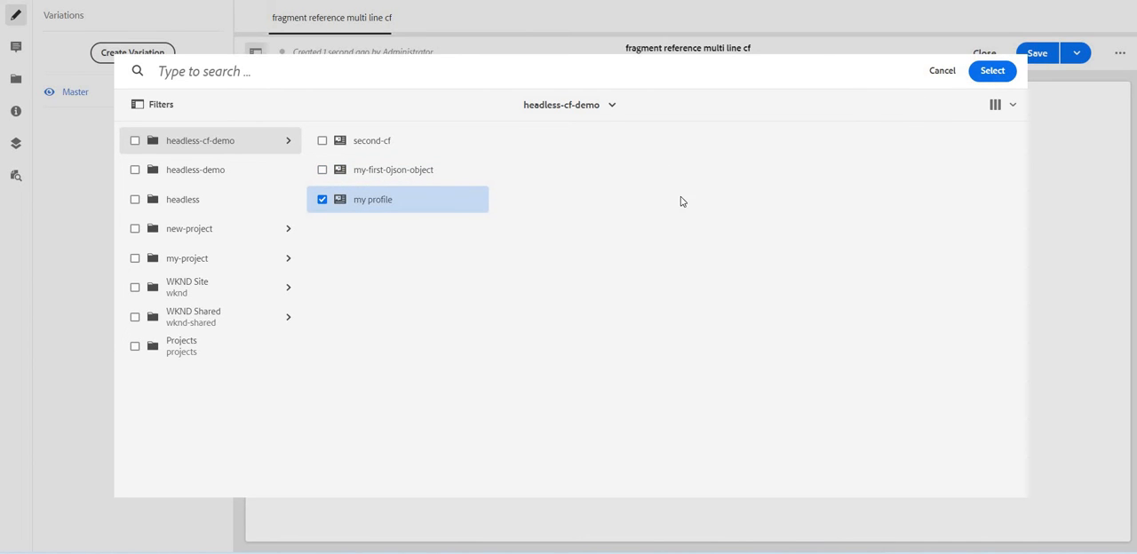
{"action": "left_click", "coordinate": [991, 71]}
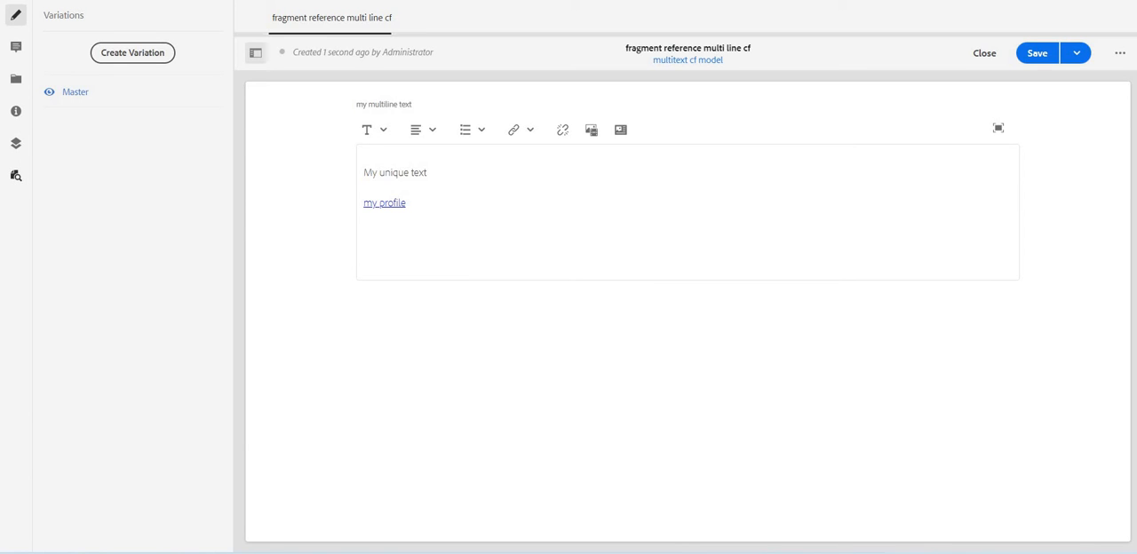
{"action": "mouse_move", "coordinate": [16, 176]}
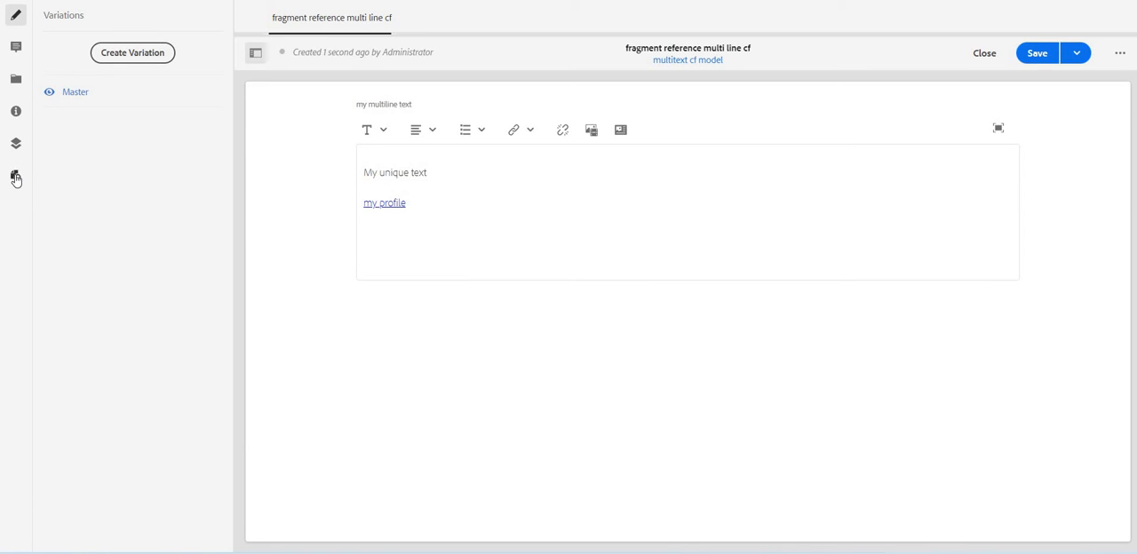
Review the JSON preview down to the _references section for my-profile, then close it.
{"action": "left_click", "coordinate": [16, 174]}
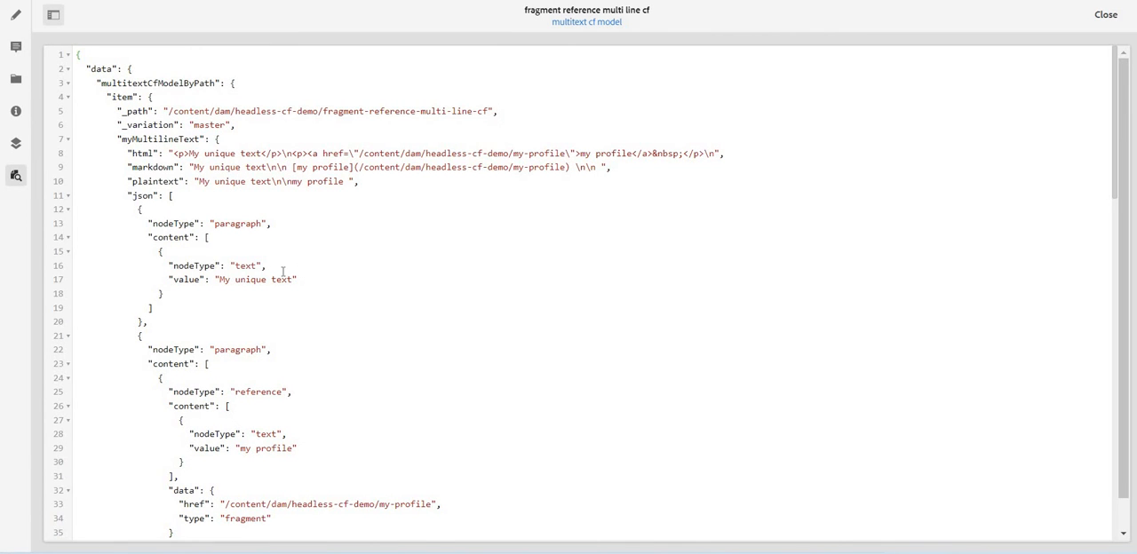
{"action": "mouse_move", "coordinate": [288, 277]}
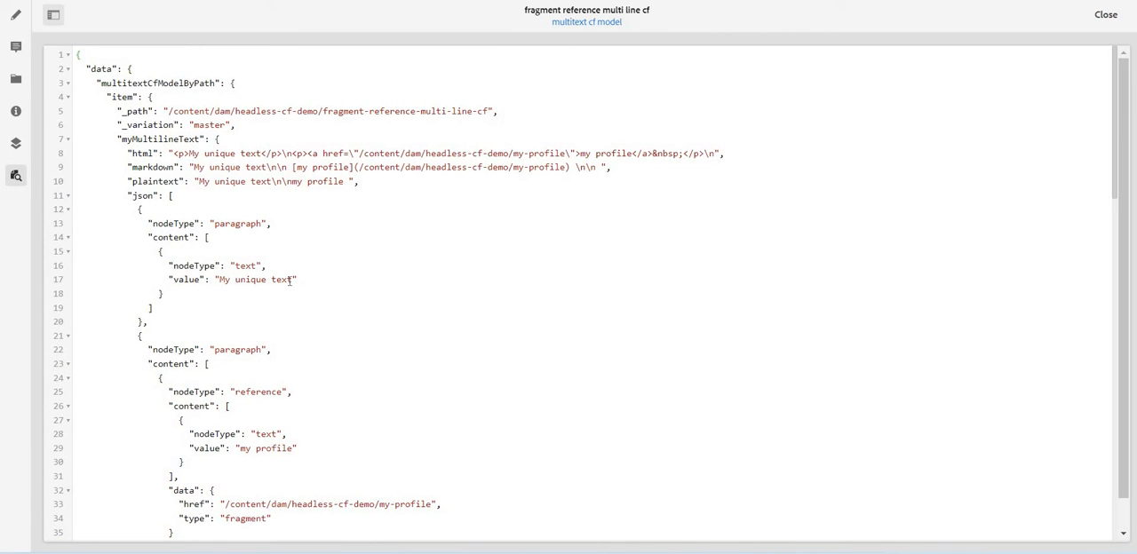
{"action": "double_click", "coordinate": [252, 279]}
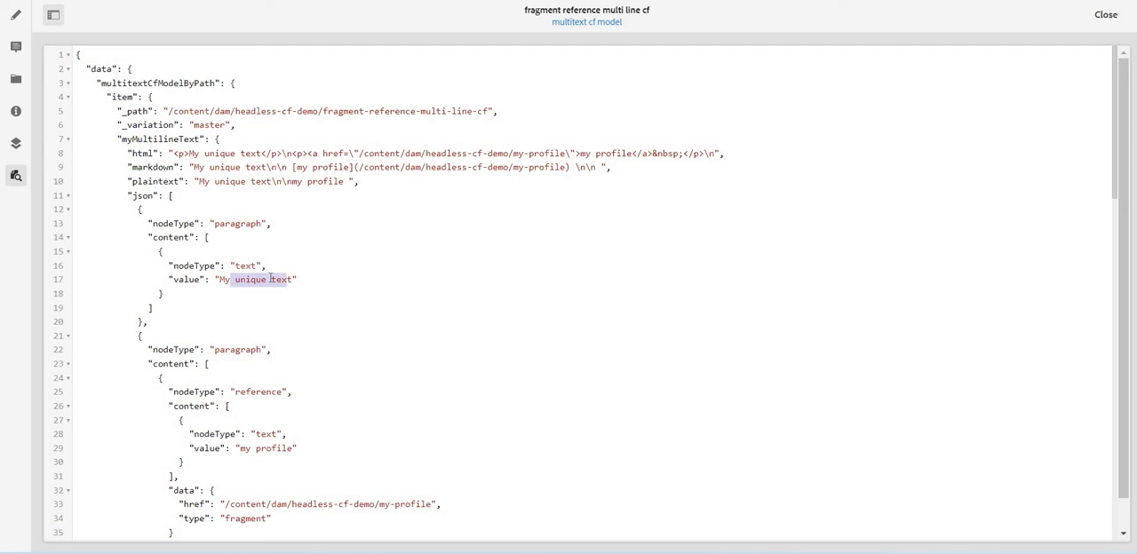
{"action": "scroll", "scroll_direction": "down", "scroll_amount": 3}
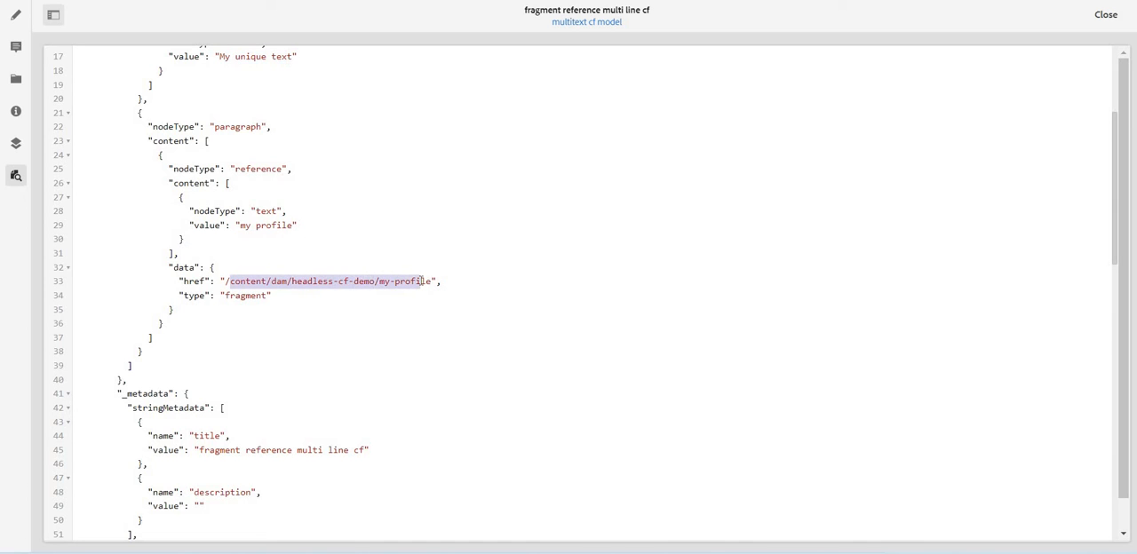
{"action": "scroll", "scroll_direction": "down", "scroll_amount": 3}
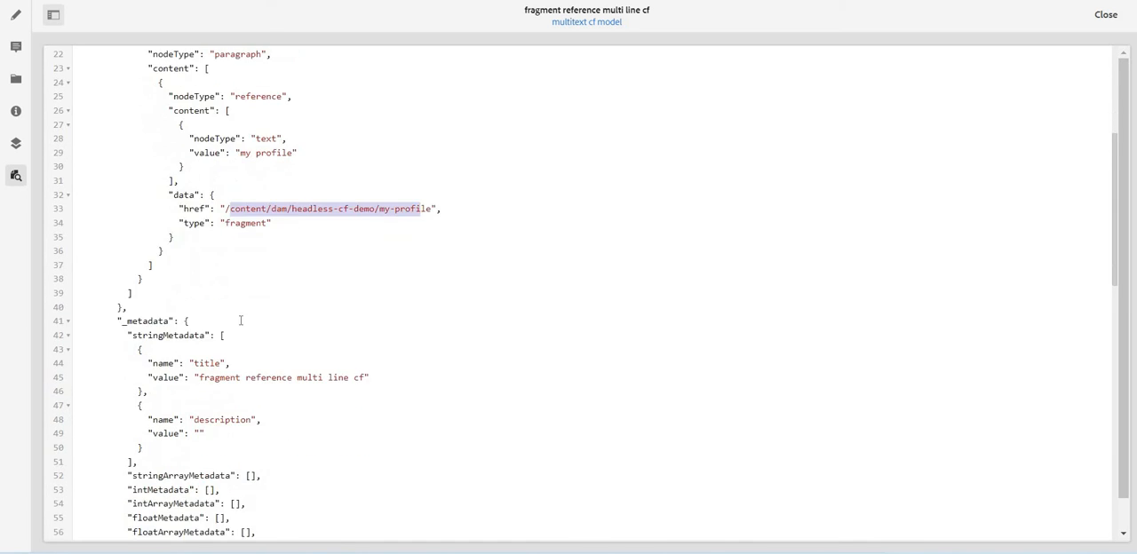
{"action": "scroll", "scroll_direction": "down", "scroll_amount": 3}
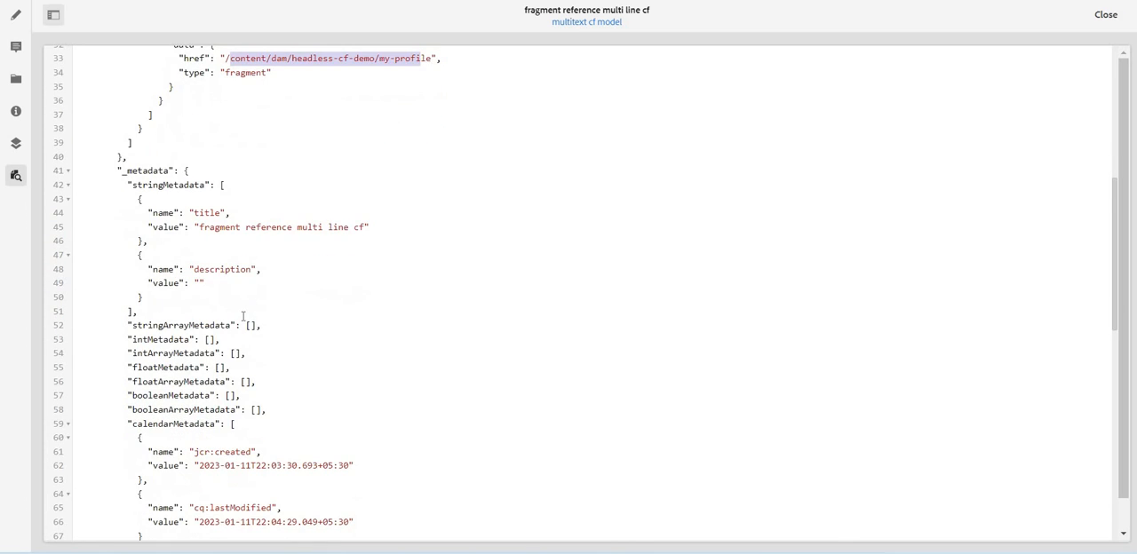
{"action": "scroll", "scroll_direction": "down", "scroll_amount": 3}
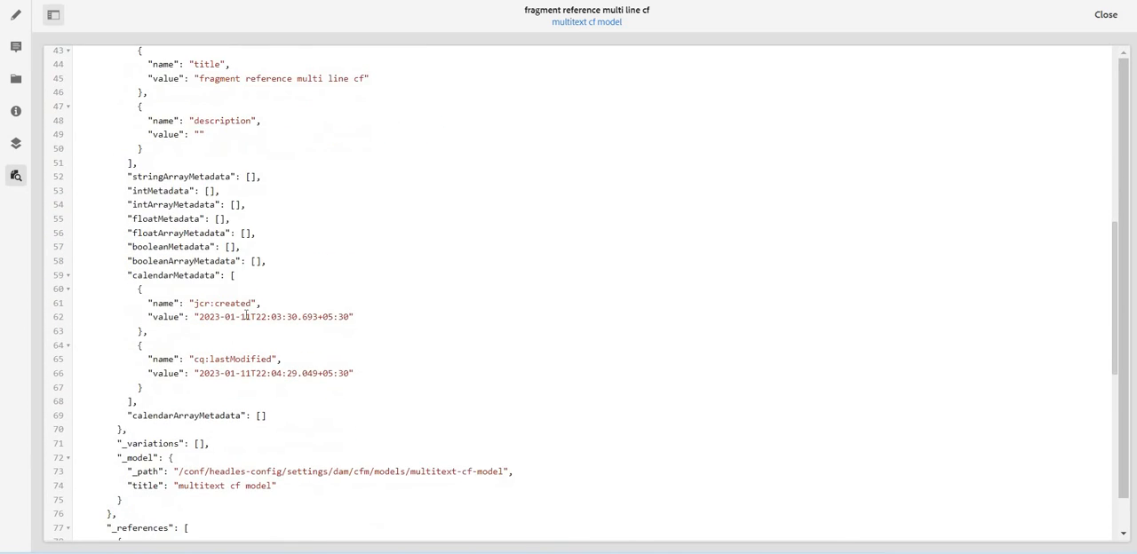
{"action": "scroll", "scroll_direction": "down", "scroll_amount": 3}
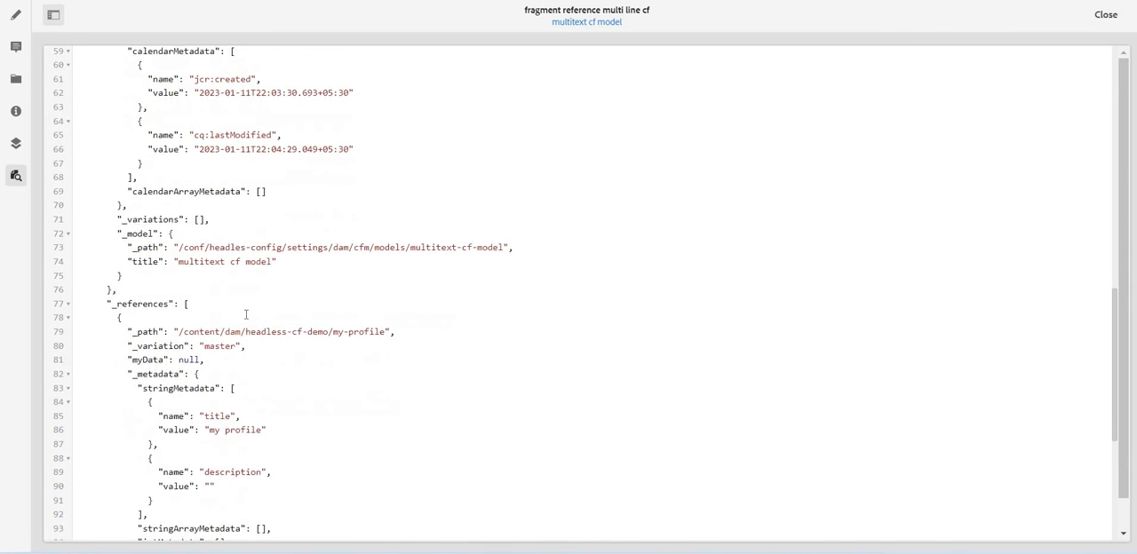
{"action": "scroll", "scroll_direction": "down", "scroll_amount": 3}
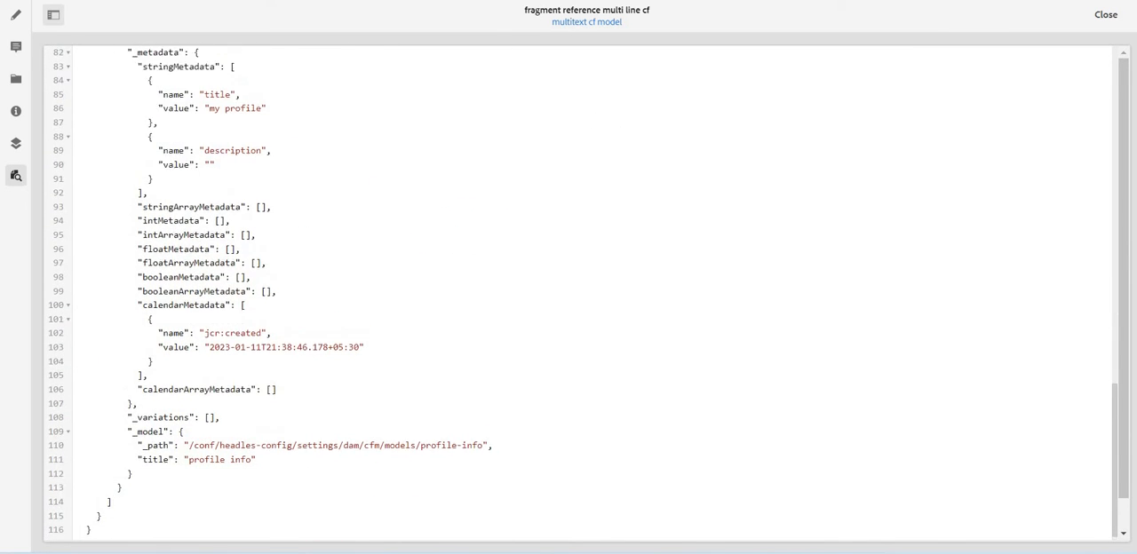
{"action": "left_click", "coordinate": [1105, 15]}
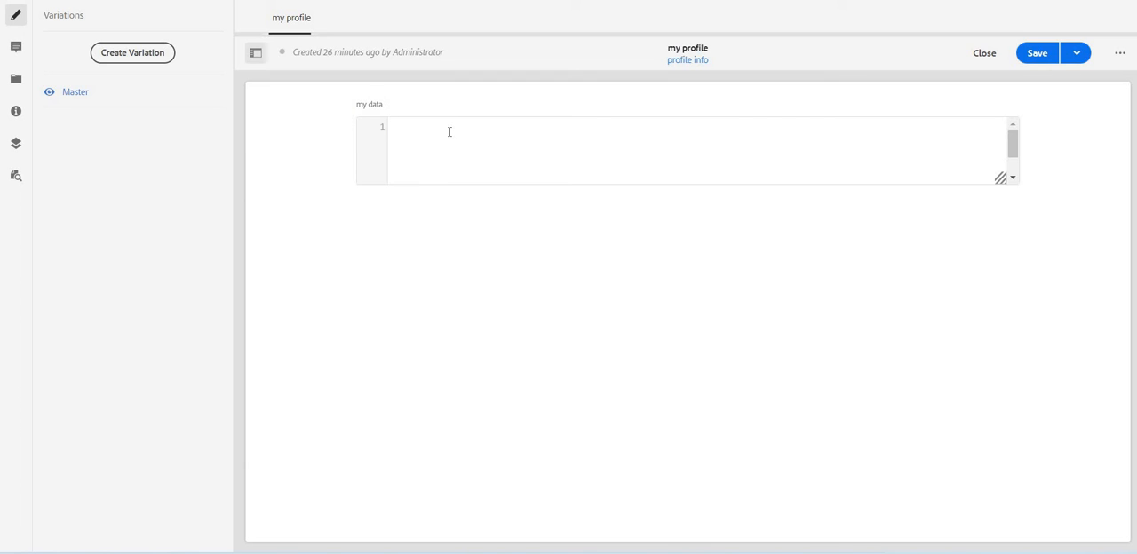
Set my profile's my data field to {"name": "Rites"} and return to the multi-line fragment.
{"action": "type", "text": "\"\""}
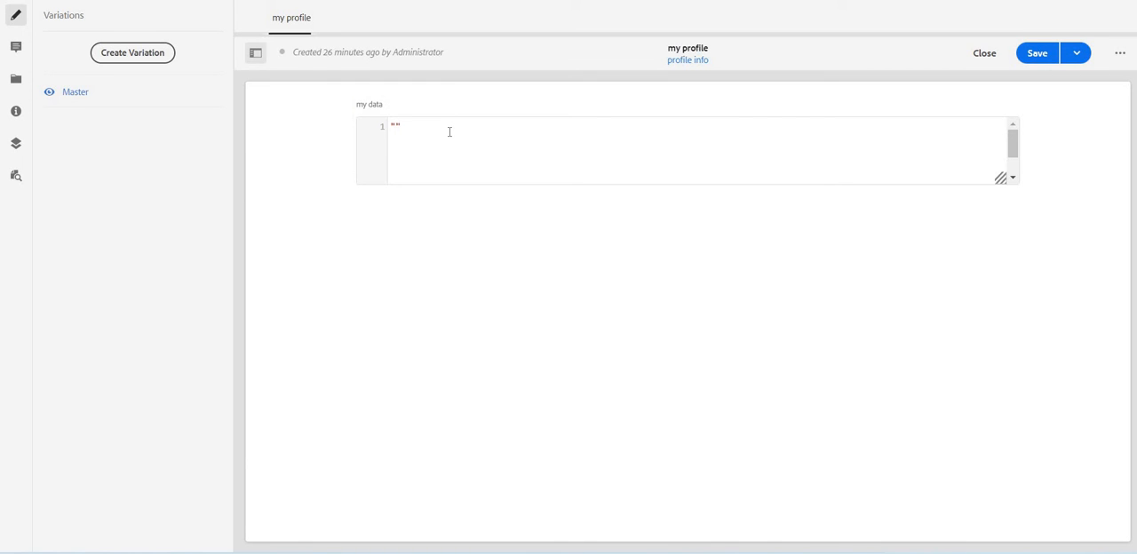
{"action": "key", "text": "Enter"}
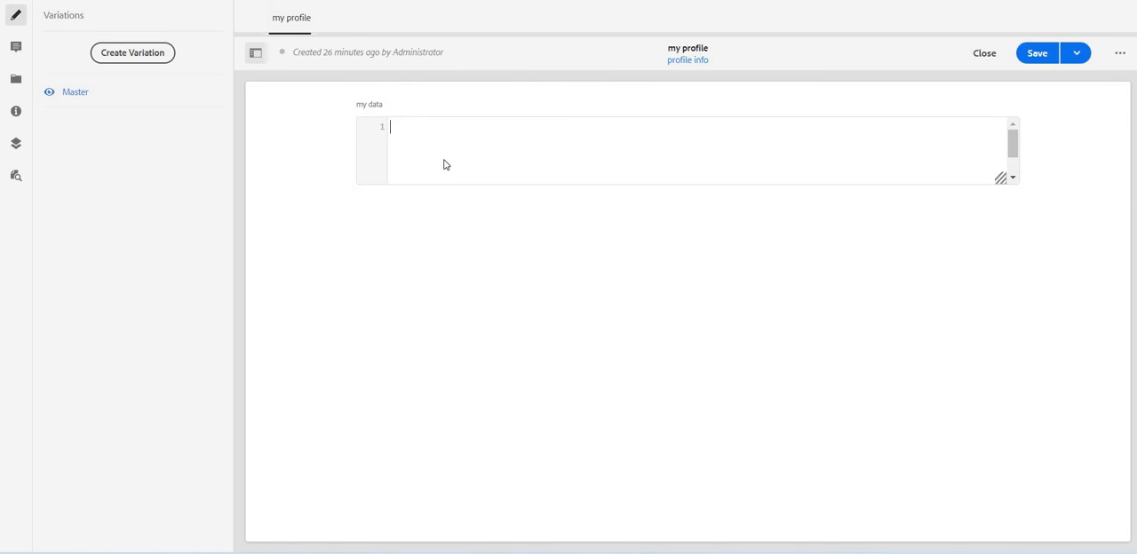
{"action": "type", "text": "{}"}
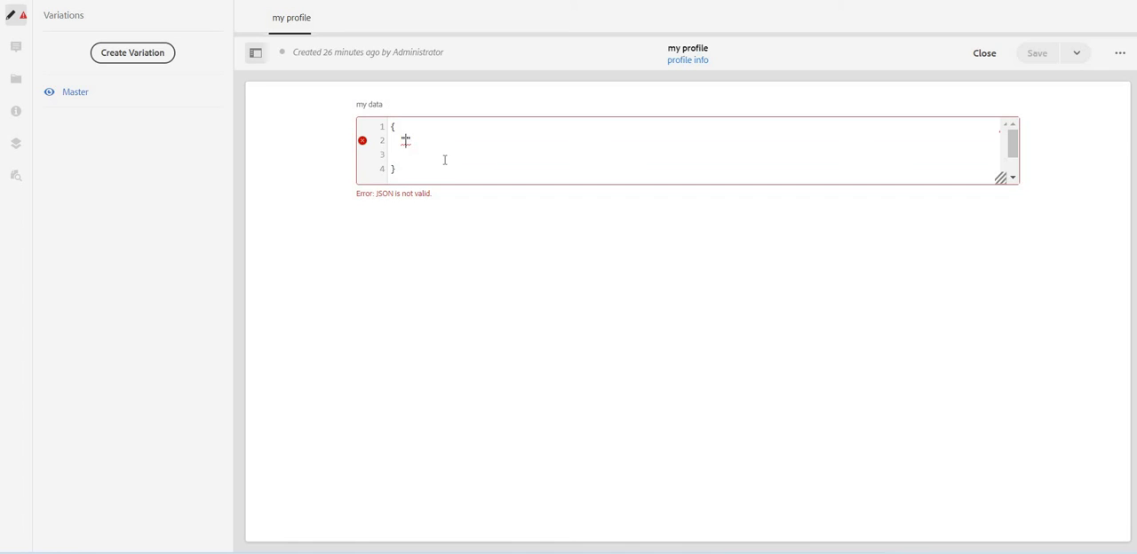
{"action": "type", "text": "\"name\""}
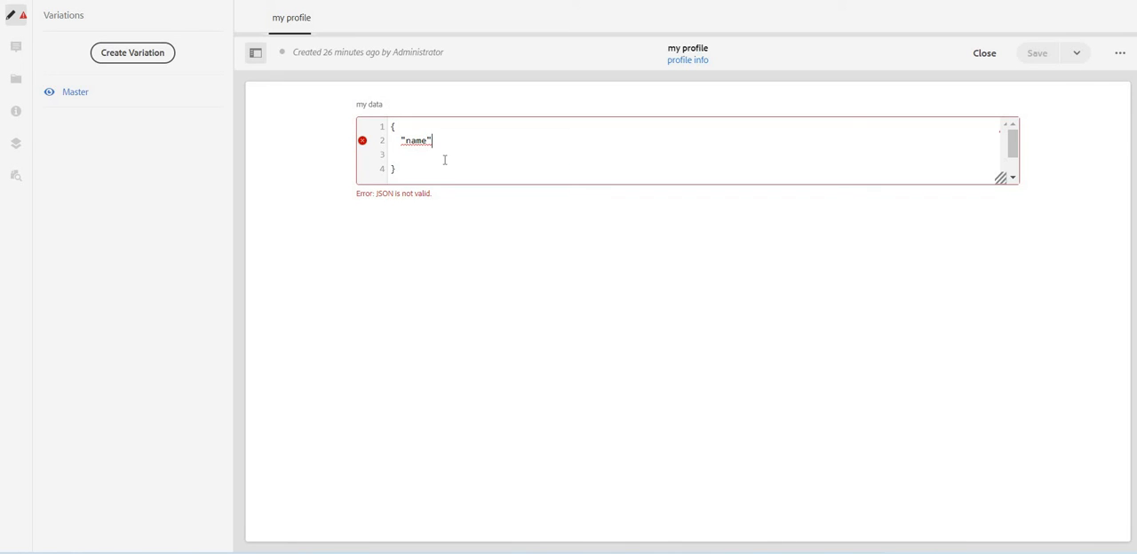
{"action": "type", "text": ": \"\""}
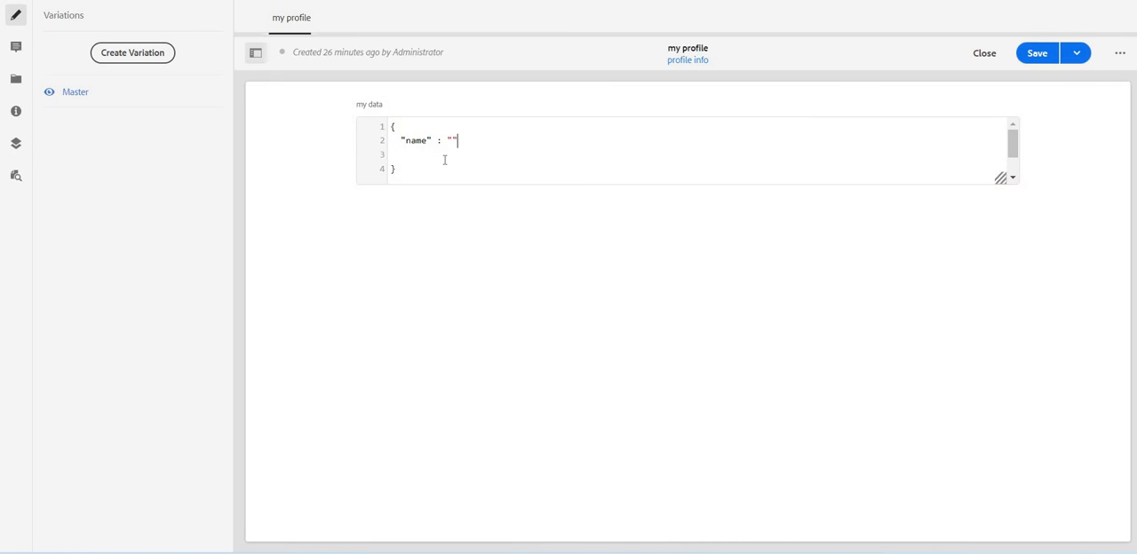
{"action": "type", "text": "Ritesh Mittal"}
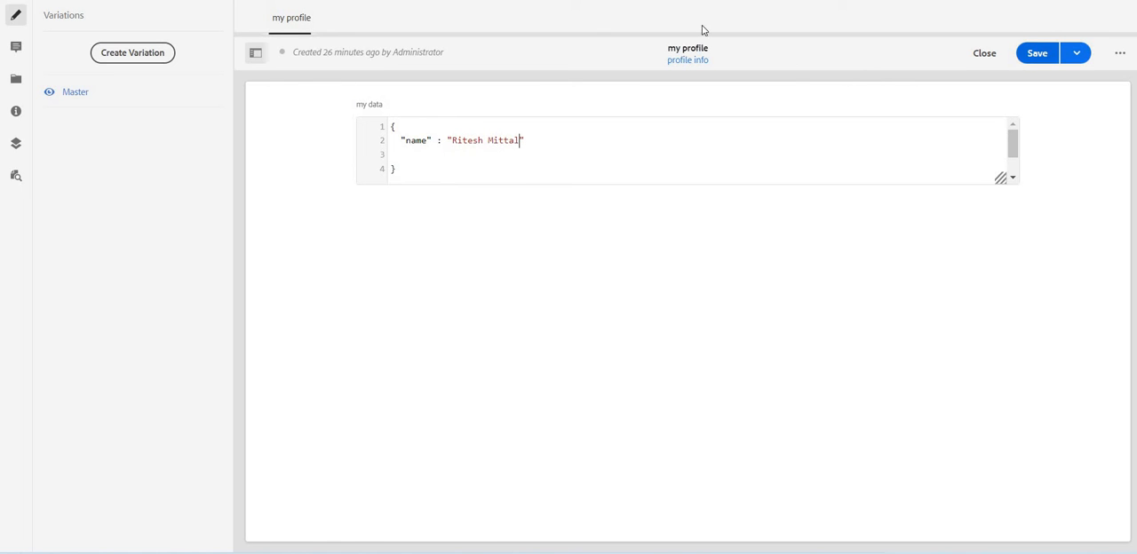
{"action": "left_click", "coordinate": [1037, 53]}
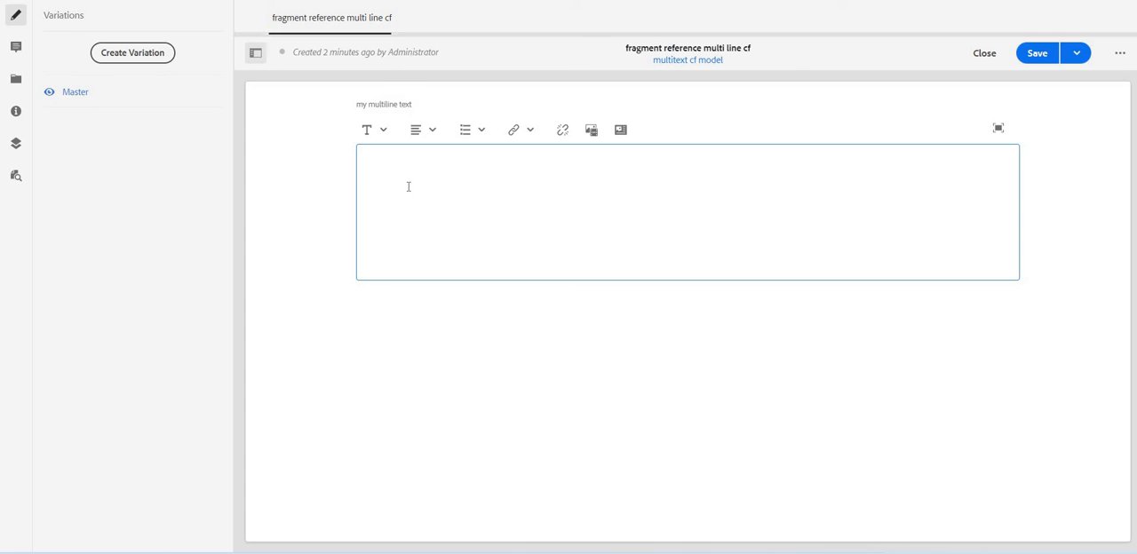
Add 'My unique data' to the multiline text and embed the 'my profile' fragment reference.
{"action": "type", "text": "My un"}
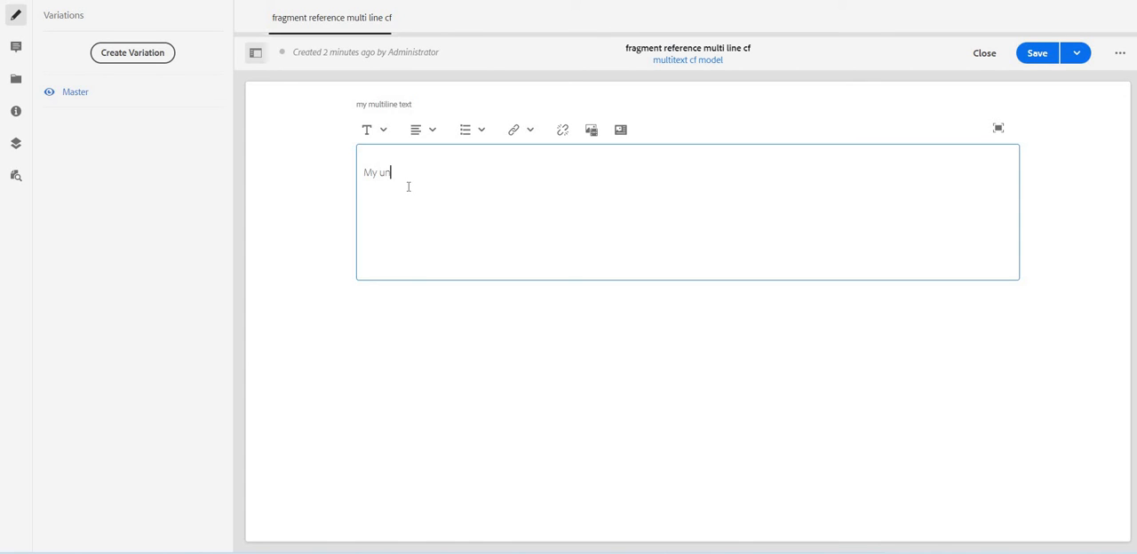
{"action": "type", "text": "ique da"}
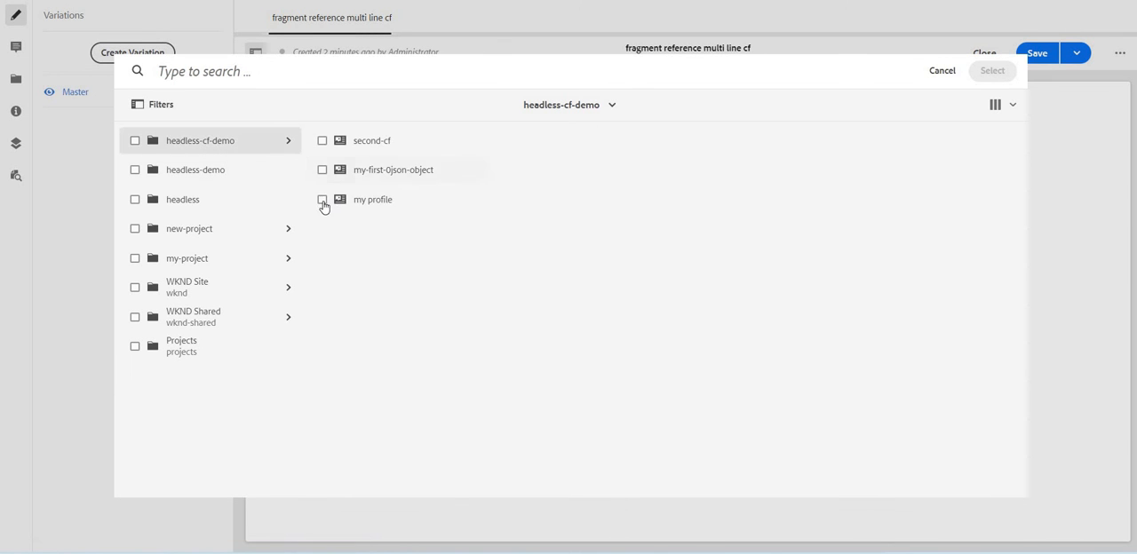
{"action": "left_click", "coordinate": [323, 199]}
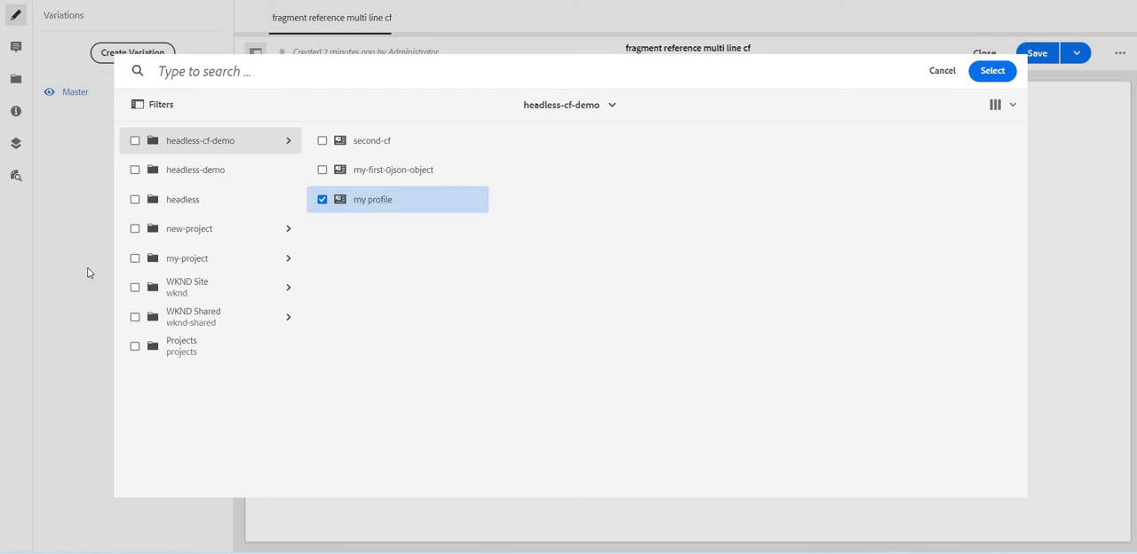
{"action": "left_click", "coordinate": [991, 71]}
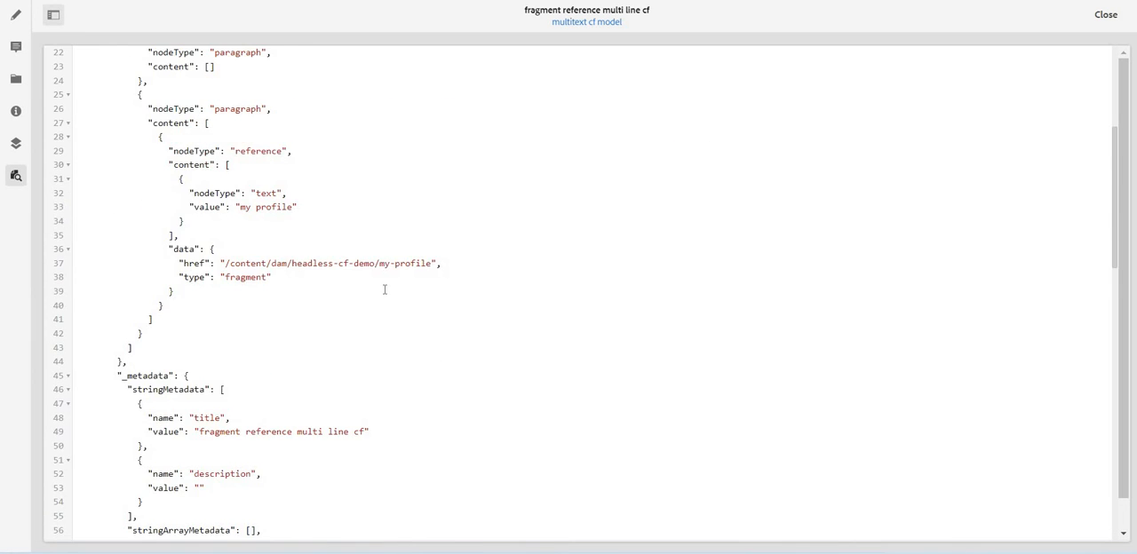
Review the JSON preview's _references and myData output, highlighting the referenced profile's title key.
{"action": "scroll", "scroll_direction": "down", "scroll_amount": 3}
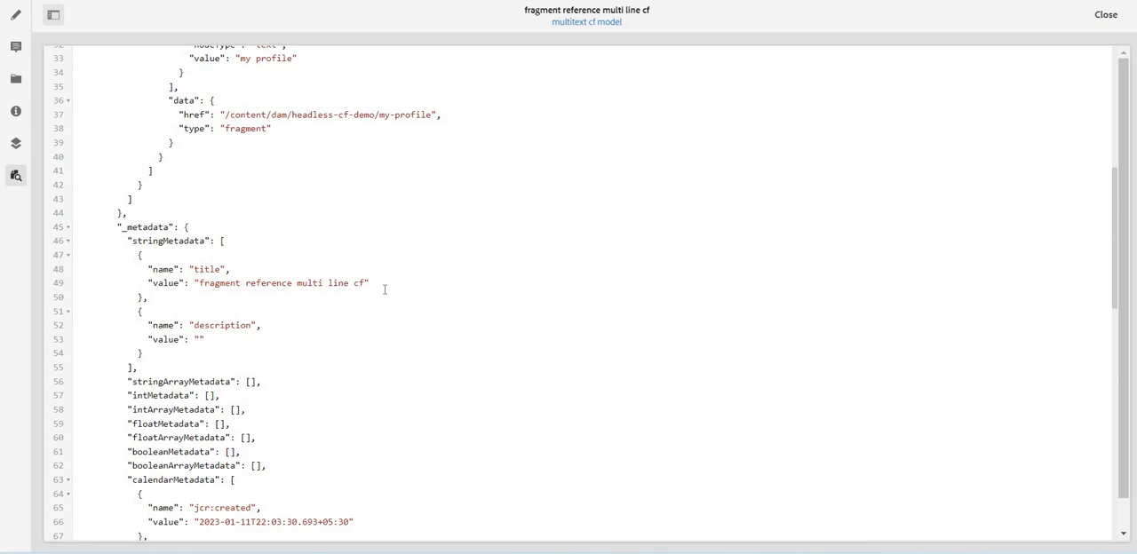
{"action": "scroll", "scroll_direction": "down", "scroll_amount": 3}
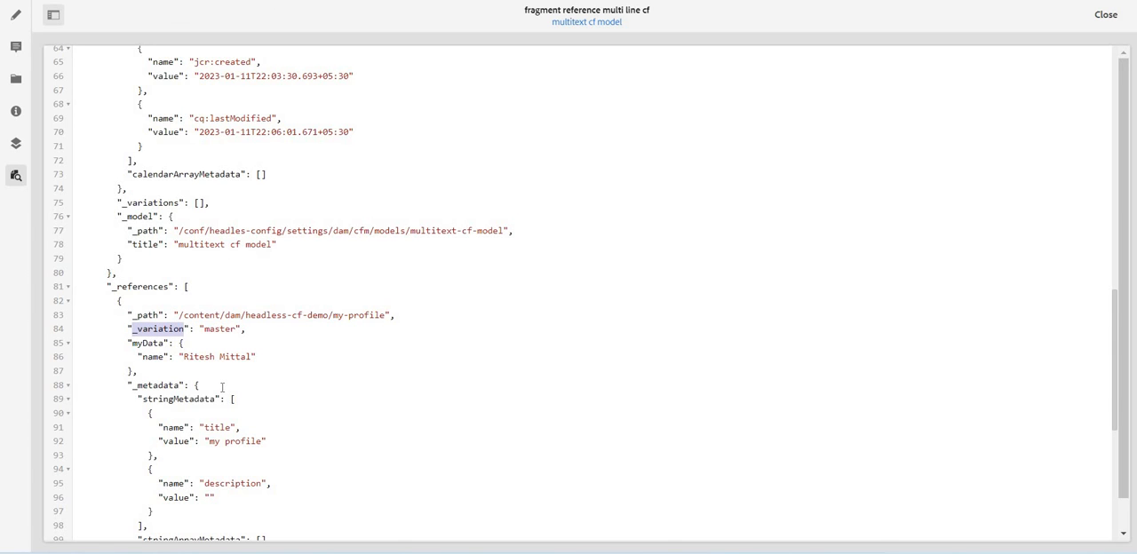
{"action": "scroll", "scroll_direction": "down", "scroll_amount": 3}
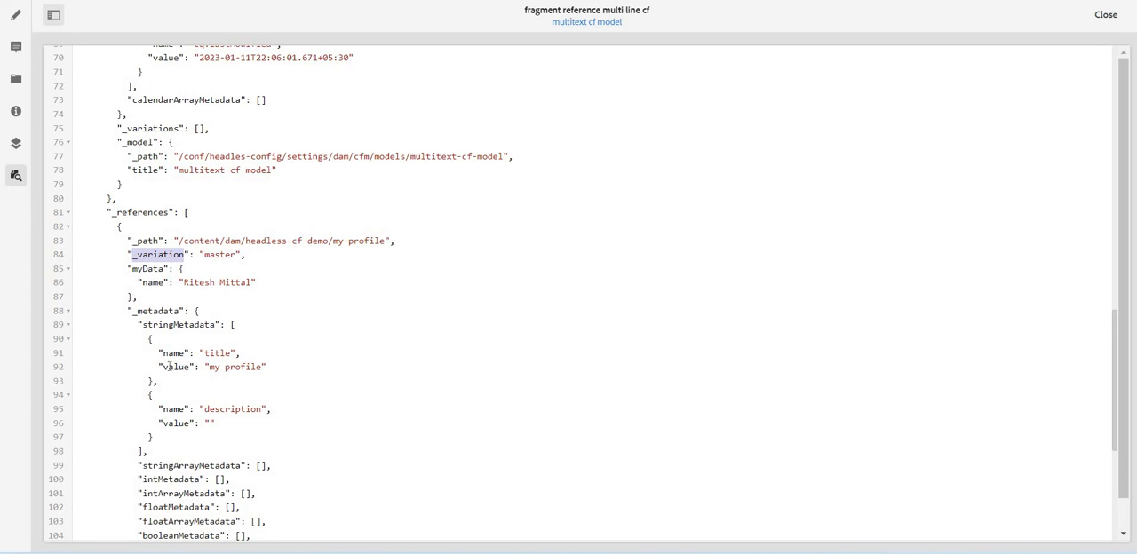
{"action": "scroll", "scroll_direction": "down", "scroll_amount": 3}
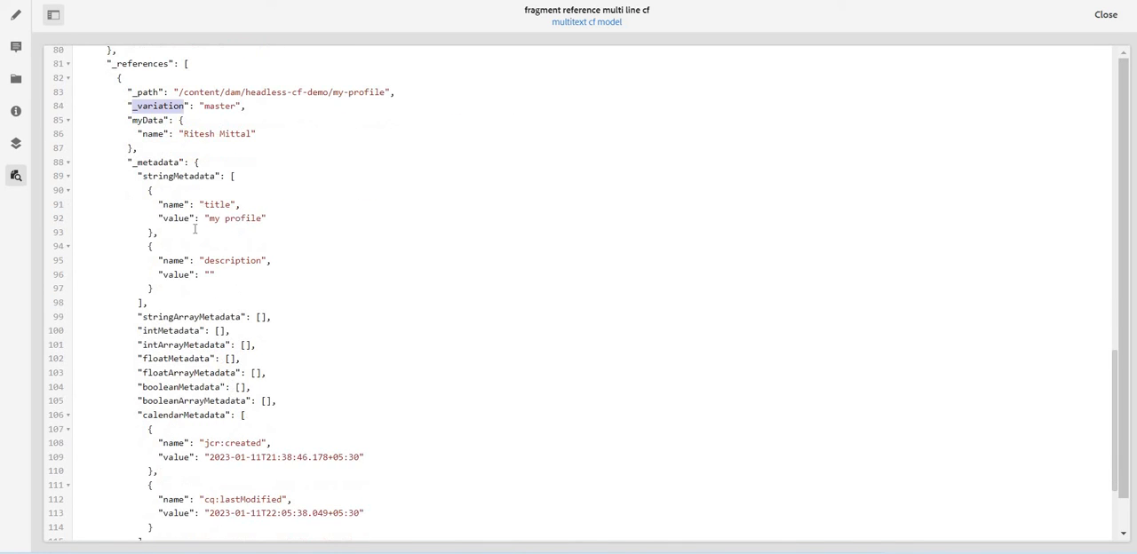
{"action": "double_click", "coordinate": [217, 204]}
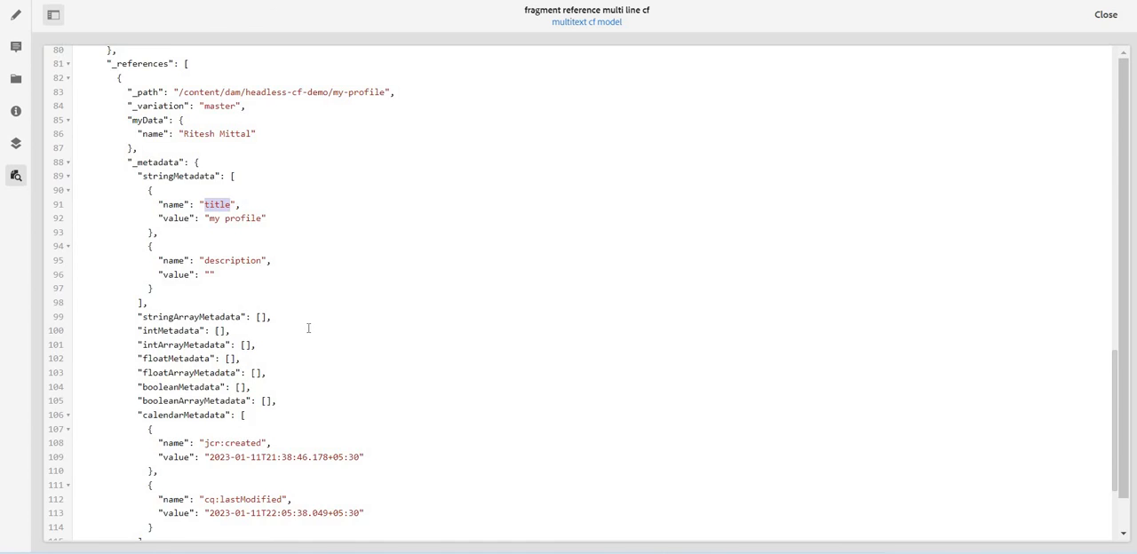
{"action": "scroll", "scroll_direction": "up", "scroll_amount": 3}
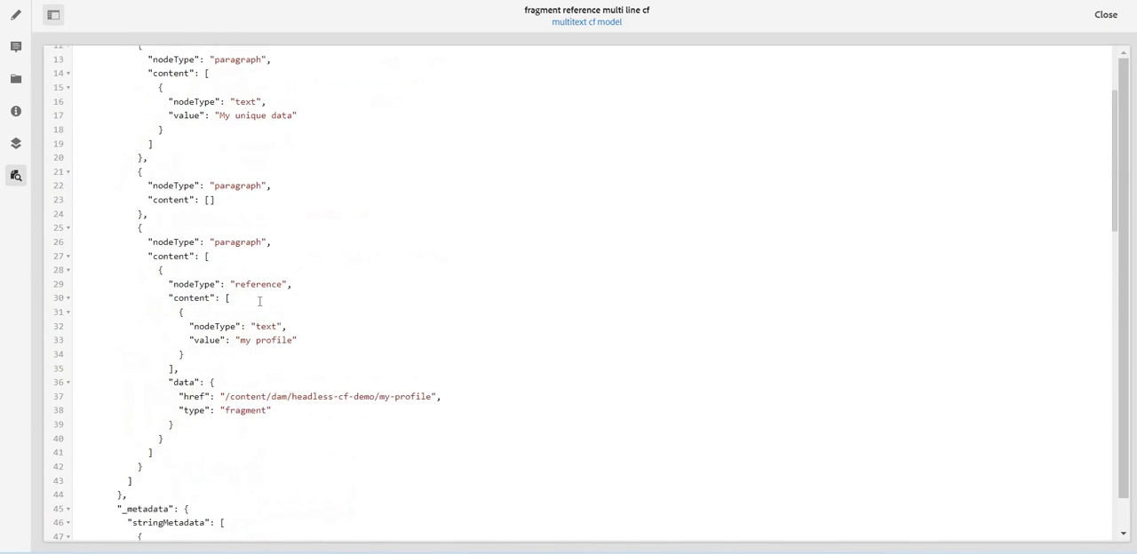
{"action": "scroll", "scroll_direction": "up", "scroll_amount": 3}
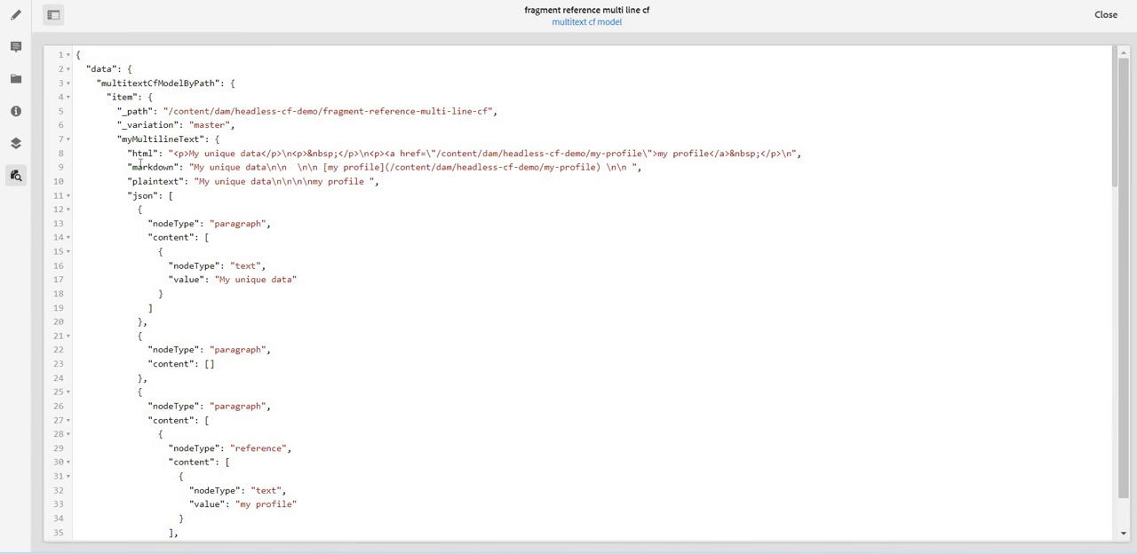